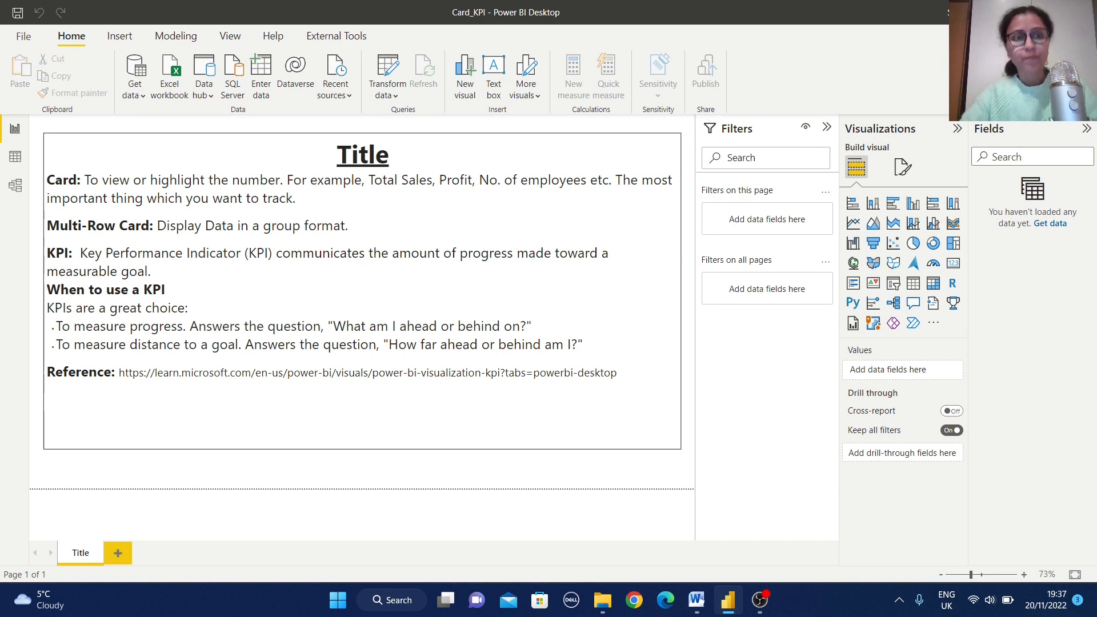
mouse_move(118, 553)
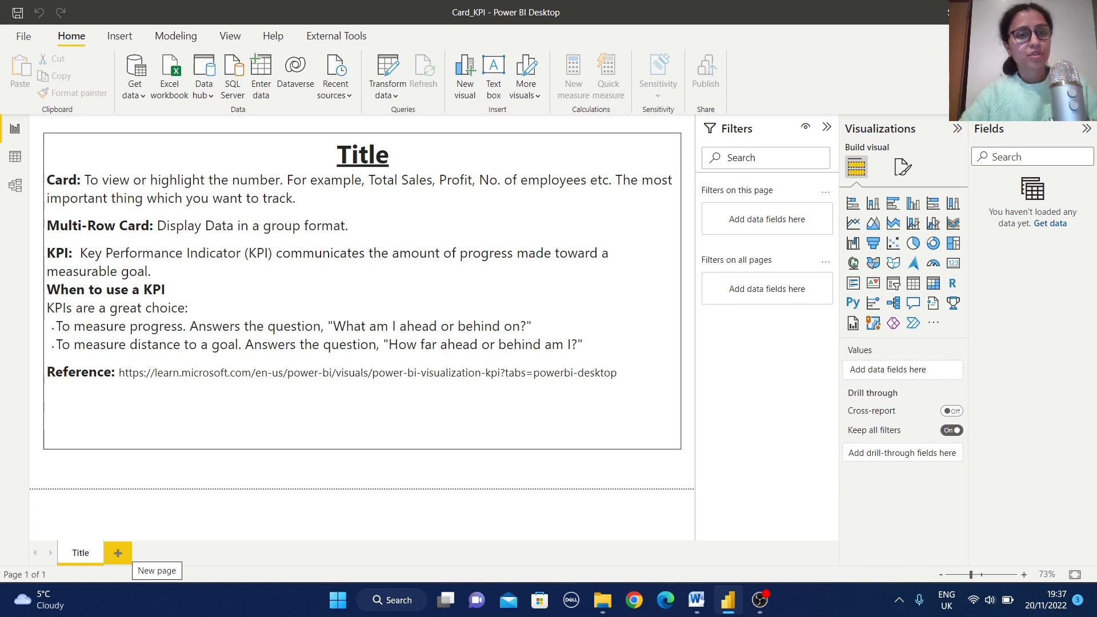
Add a new blank report page after the Title page.
left_click(118, 552)
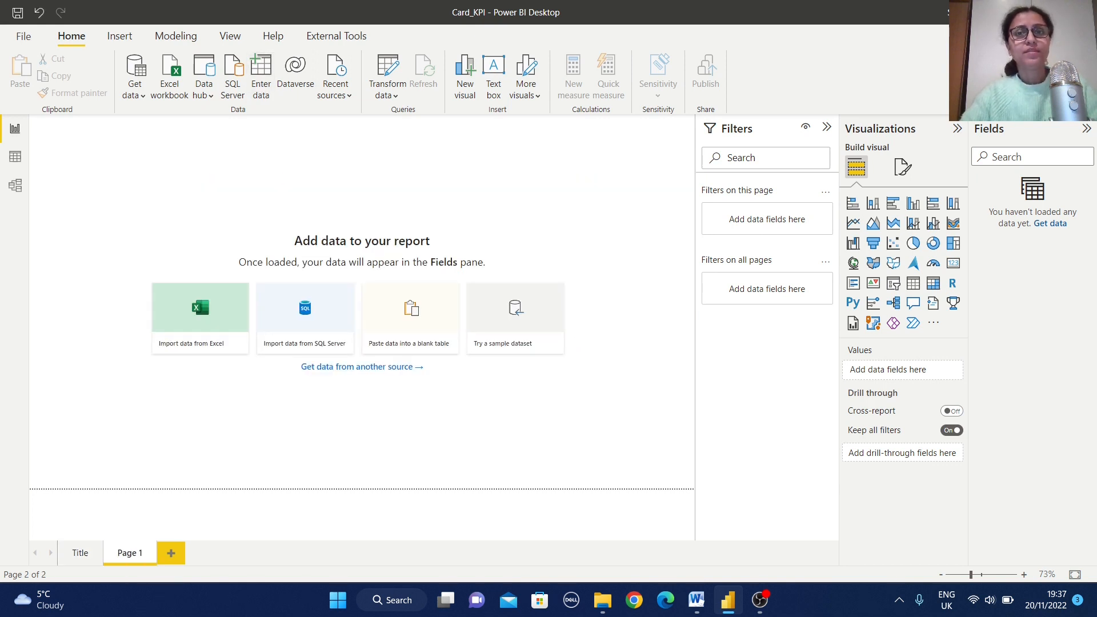
Start an Enter Data table with columns Year, Gross Margin value and Gross Margin Target.
left_click(410, 319)
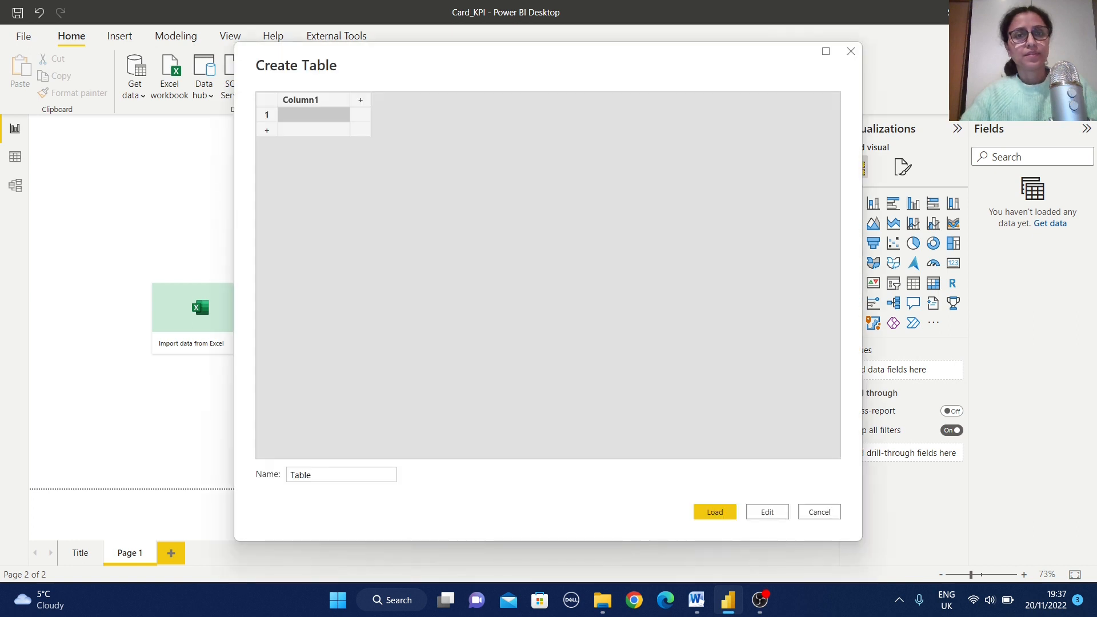
double_click(299, 99)
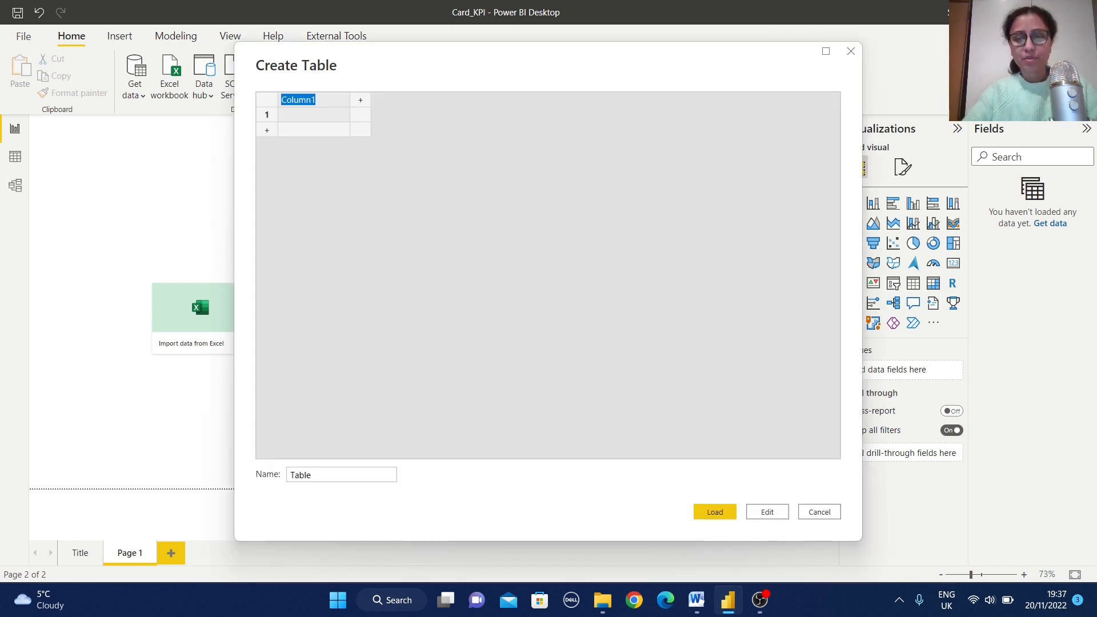
type("Year")
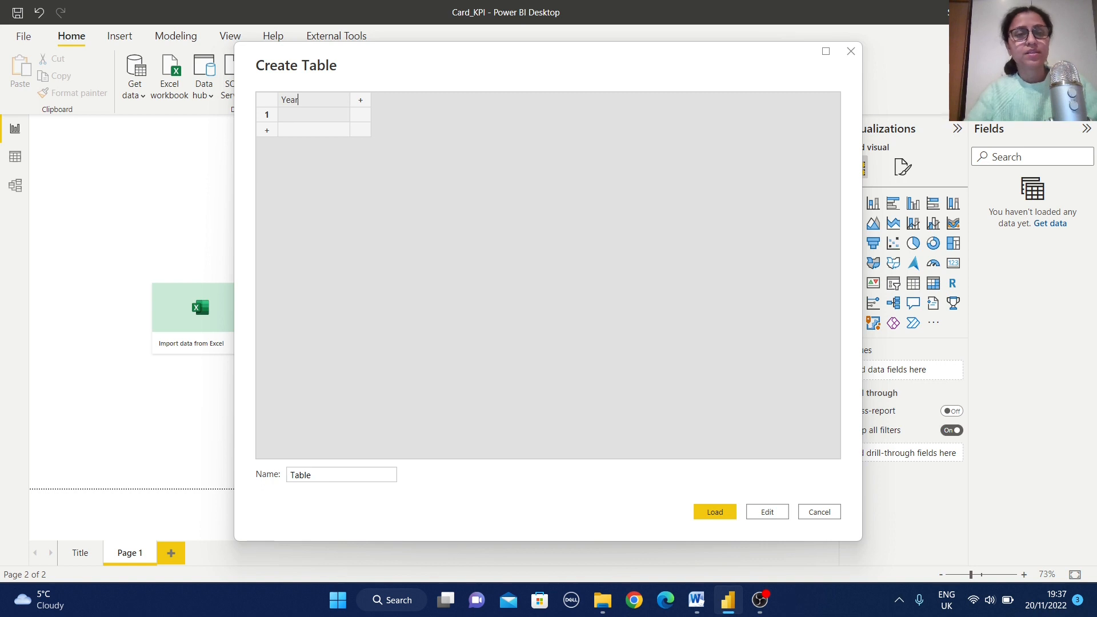
left_click(359, 100)
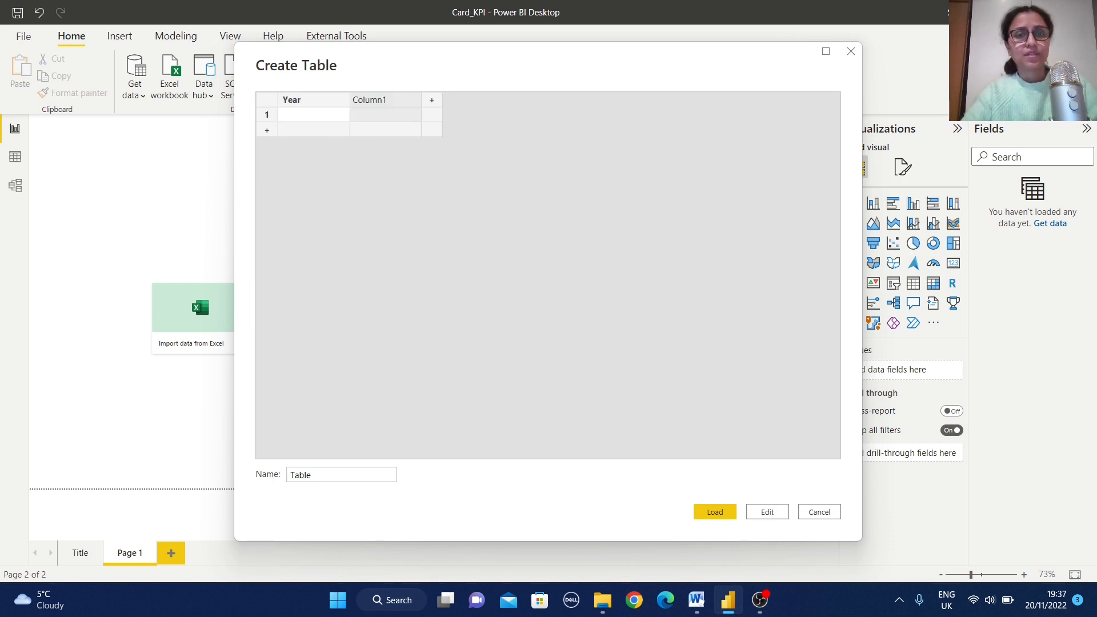
double_click(369, 100)
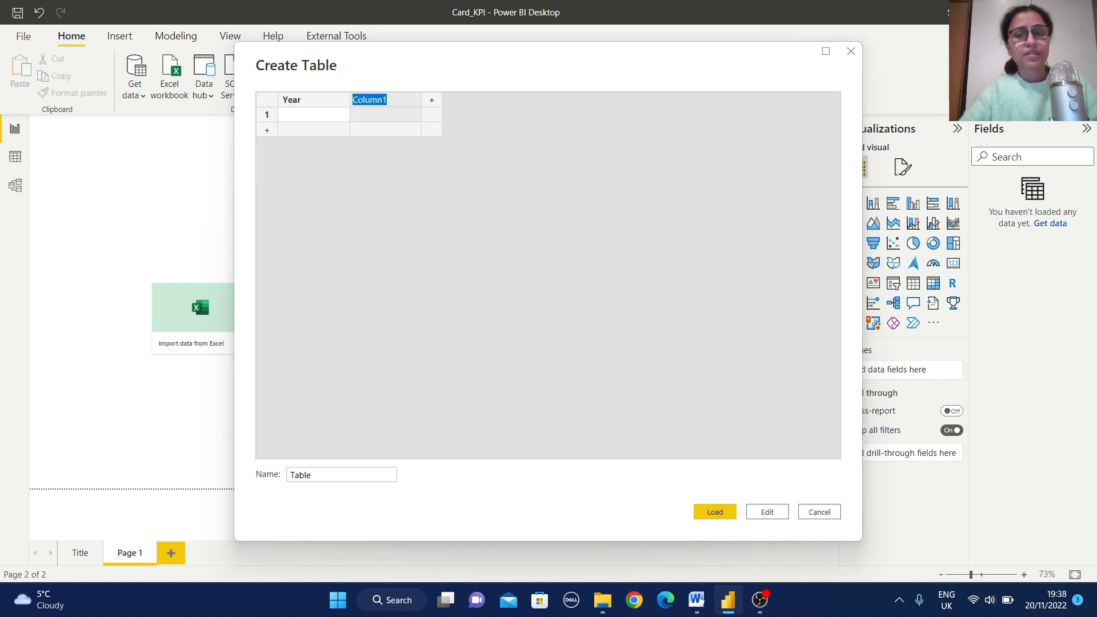
type("Gross")
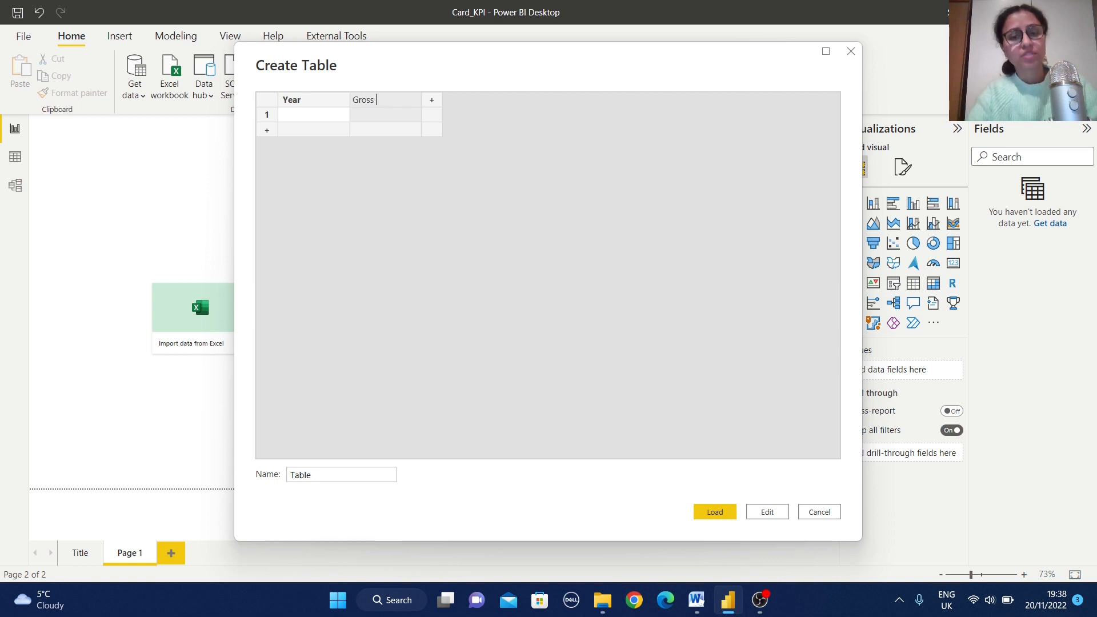
type("Margin...")
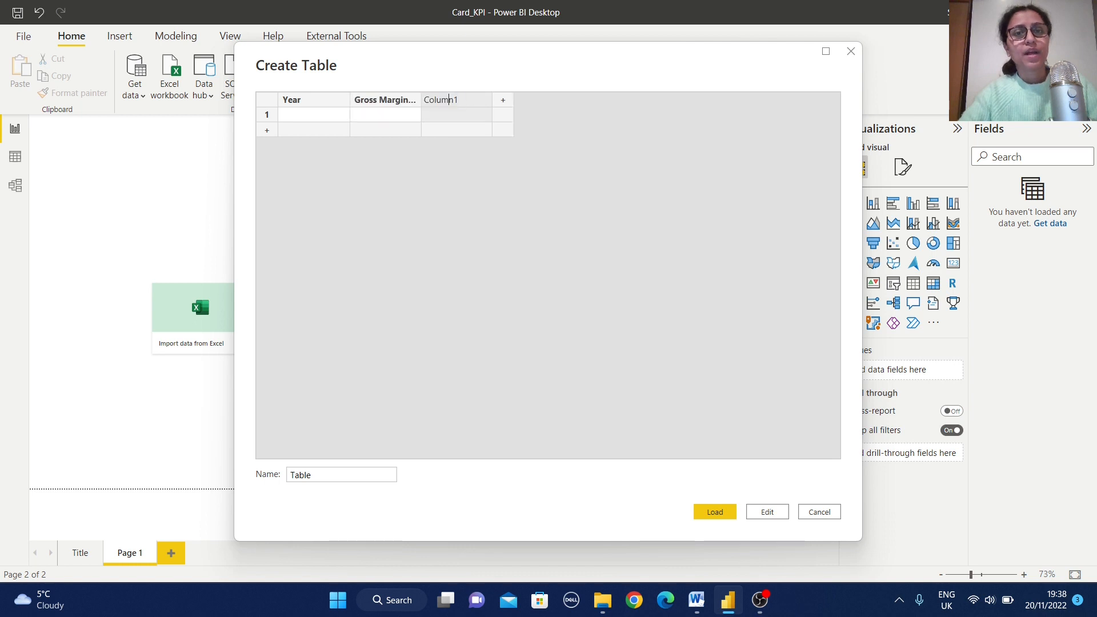
type("Gross Margin...")
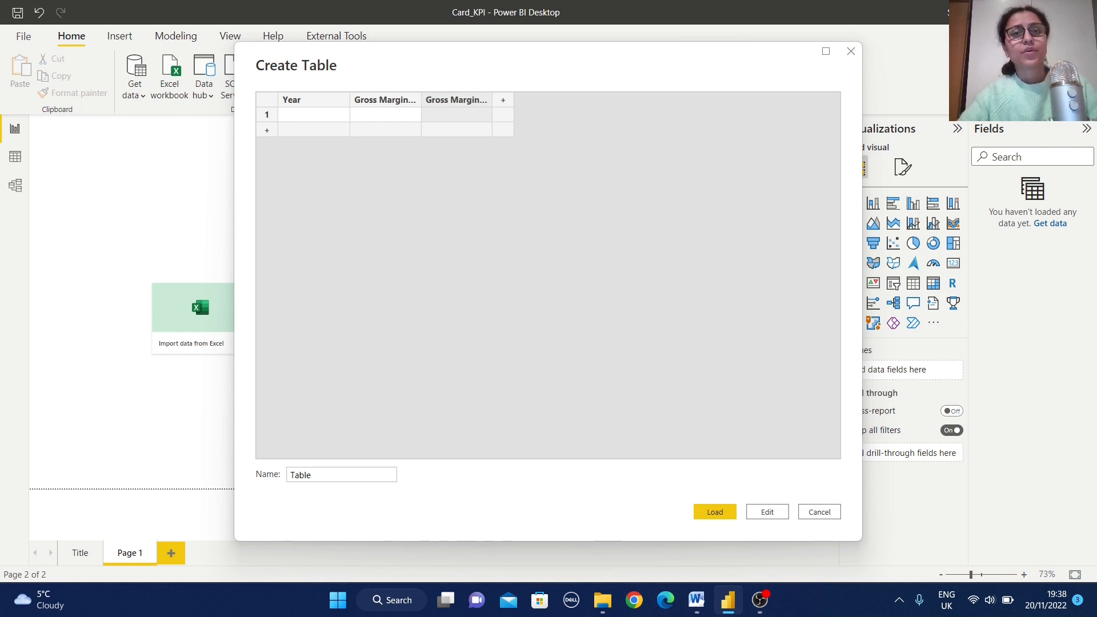
Enter the 2015–2017 rows, name the table Profit_Sales_table and load it.
left_click(313, 114)
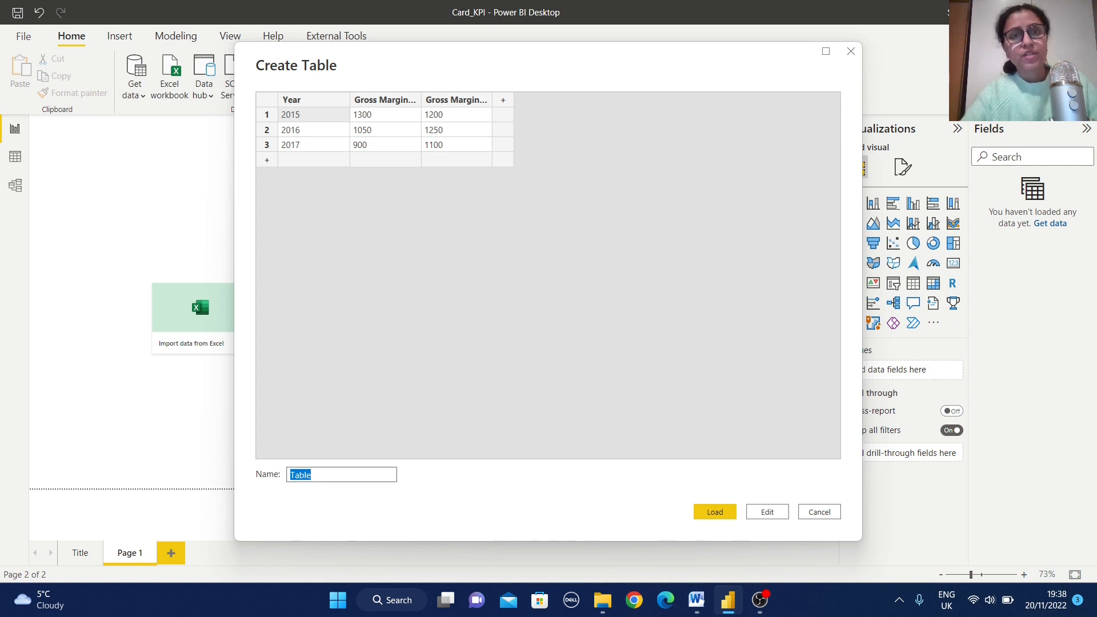
type("Profit_Sales_t")
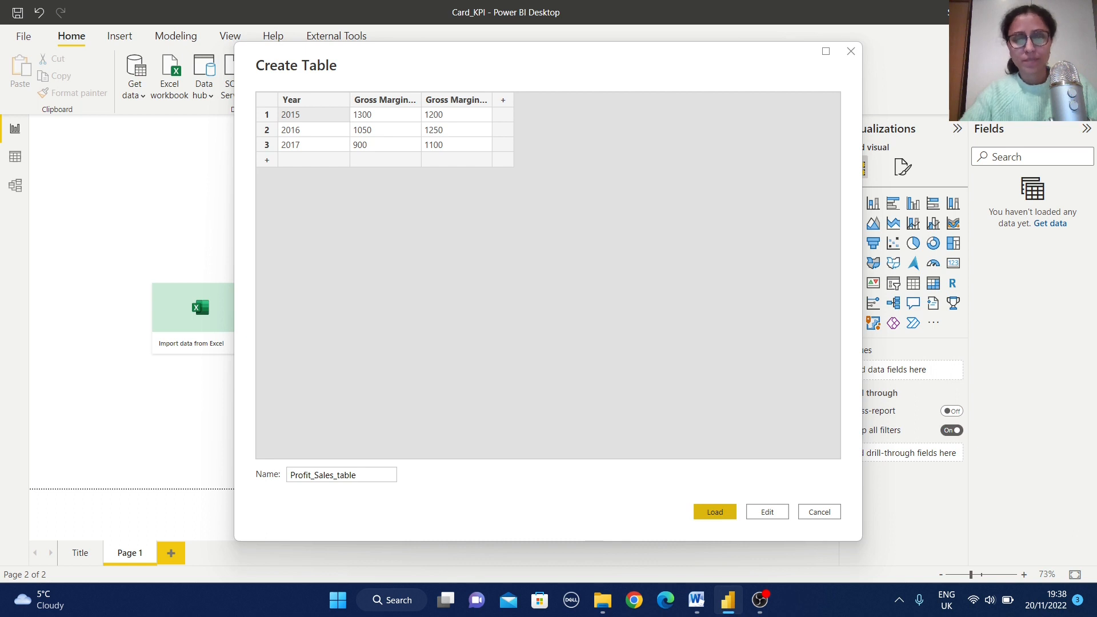
left_click(713, 512)
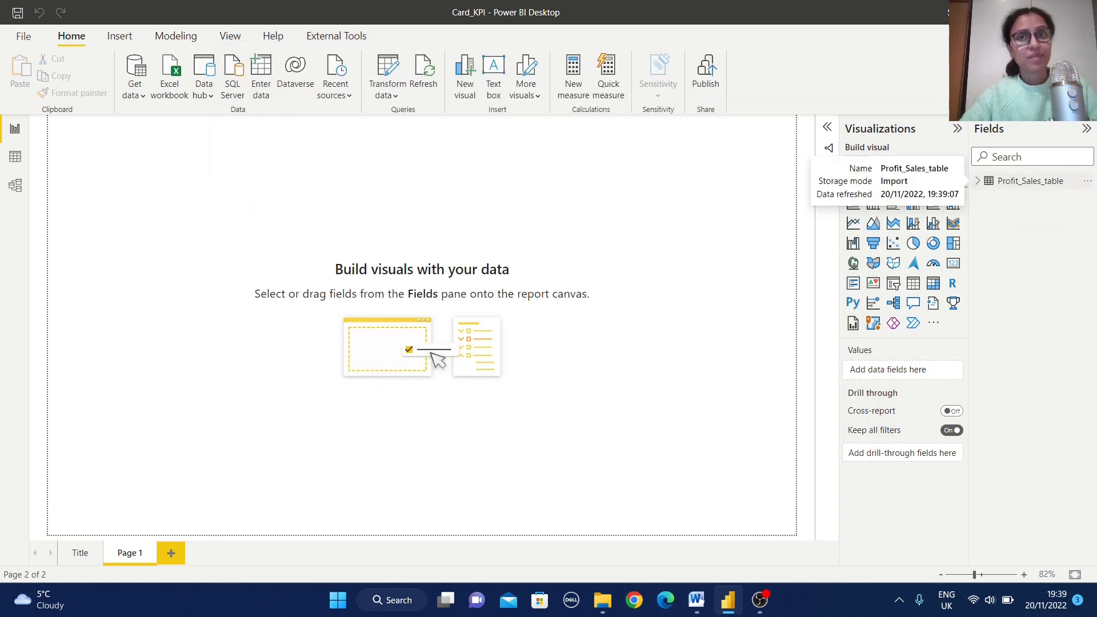
Set the Year field of Profit_Sales_table to Don't summarize.
left_click(978, 181)
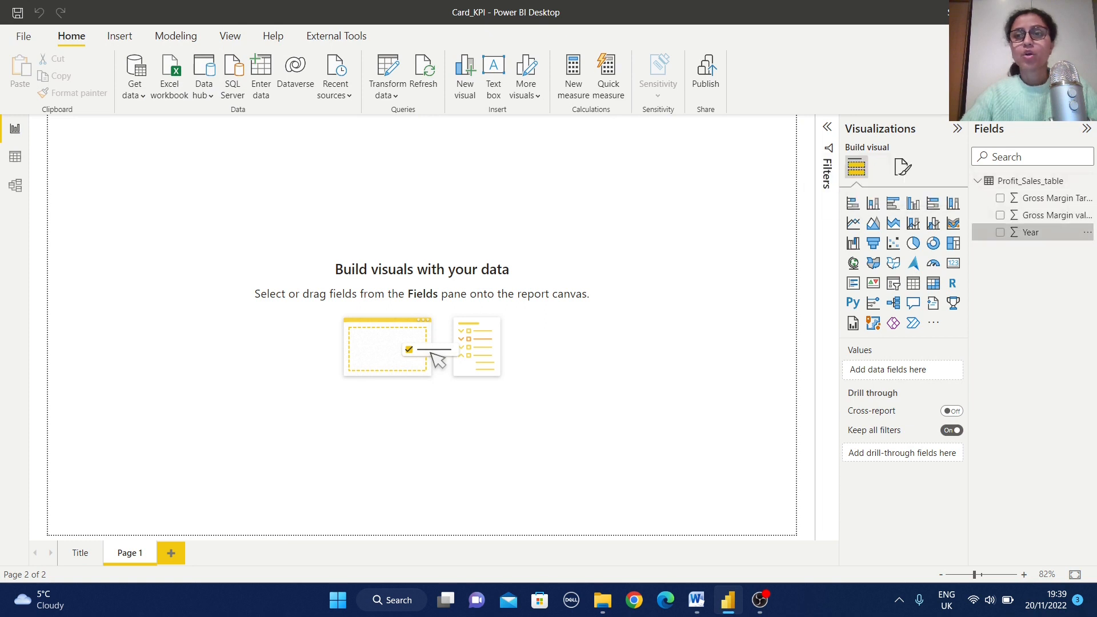
left_click(1030, 232)
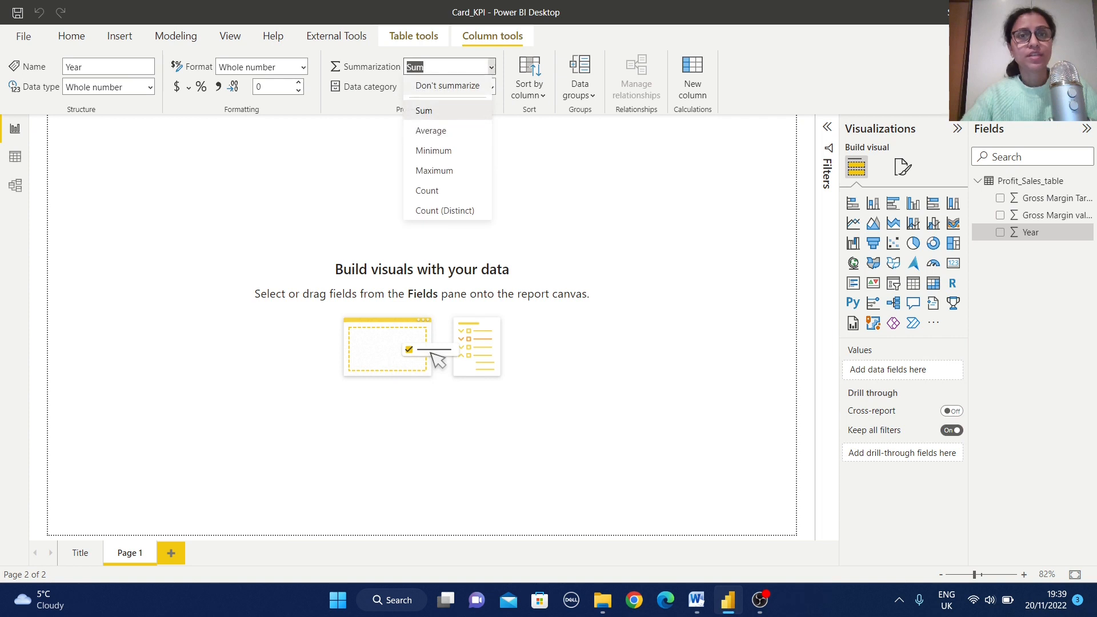
left_click(446, 86)
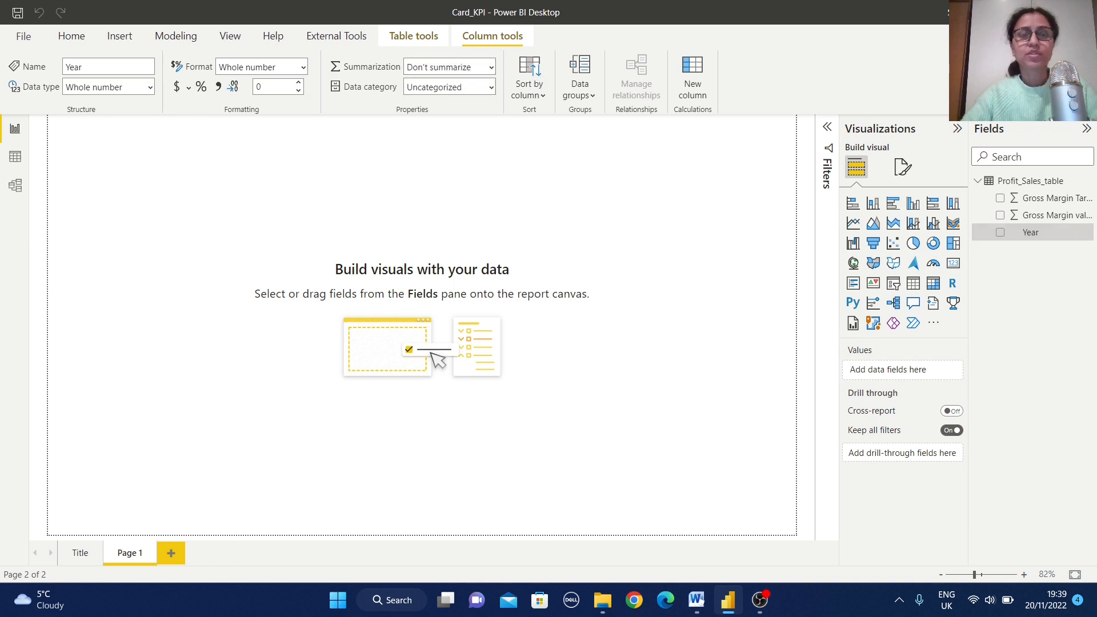
left_click(71, 35)
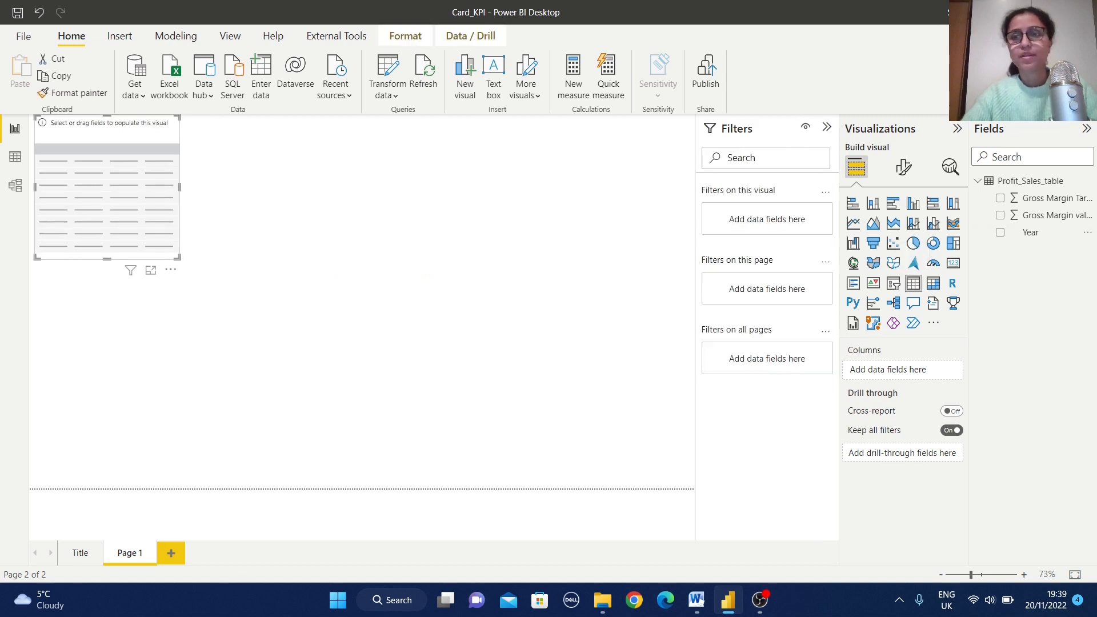
Fill the table visual with Year, Gross Margin value and Target and widen it.
left_click(1001, 215)
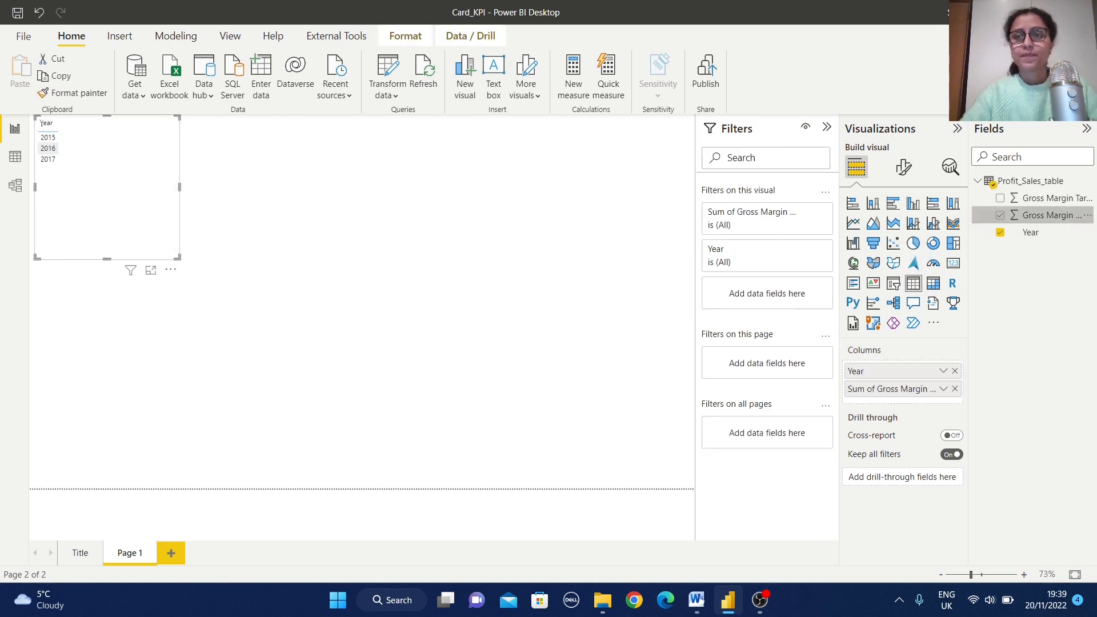
left_click(1000, 215)
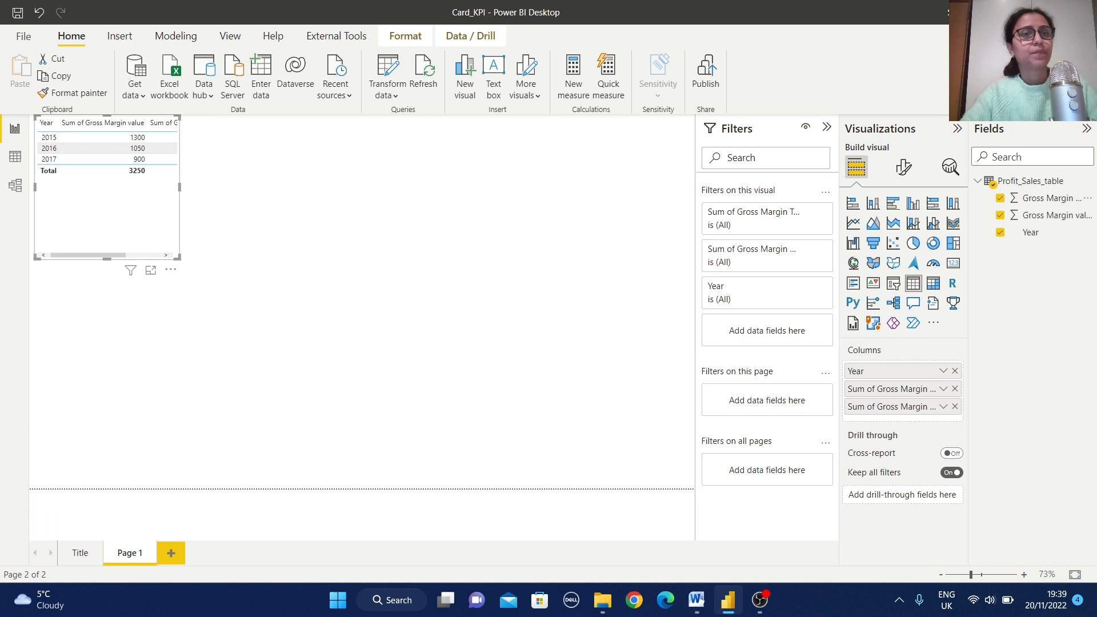
scroll("right", 3)
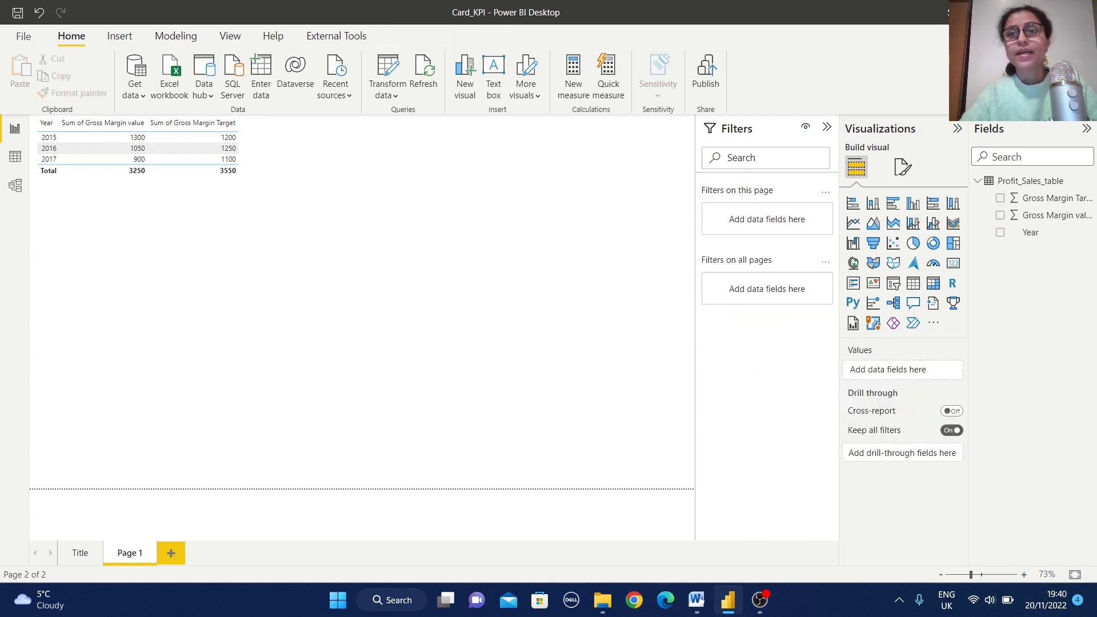
mouse_move(952, 242)
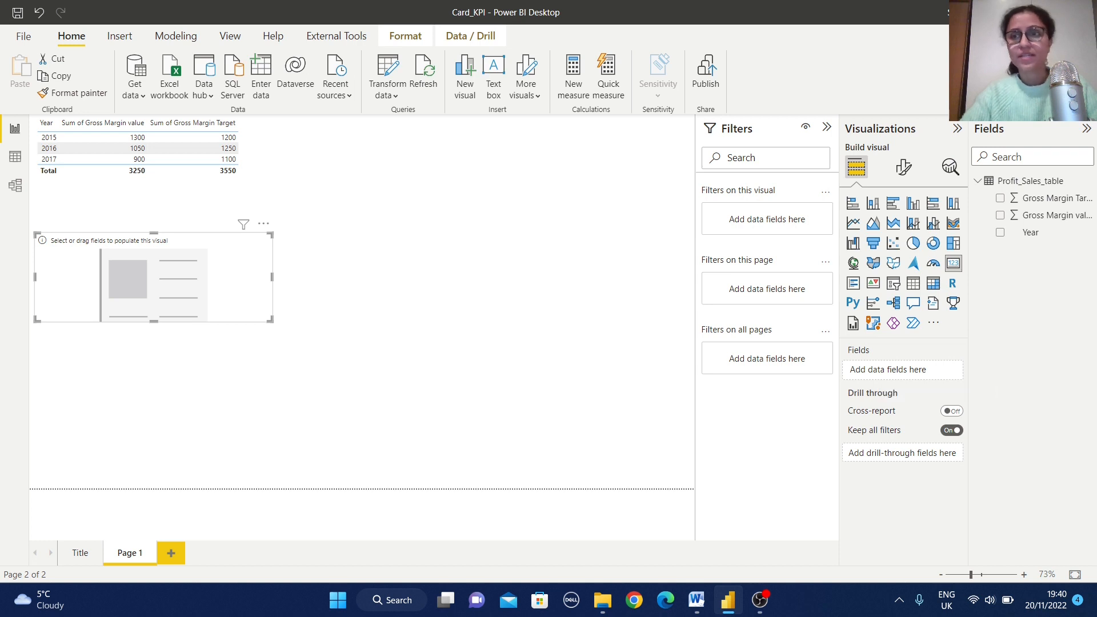
Show Sum of Gross Margin value 3250 in the card and bring up its formatting.
left_click(1001, 216)
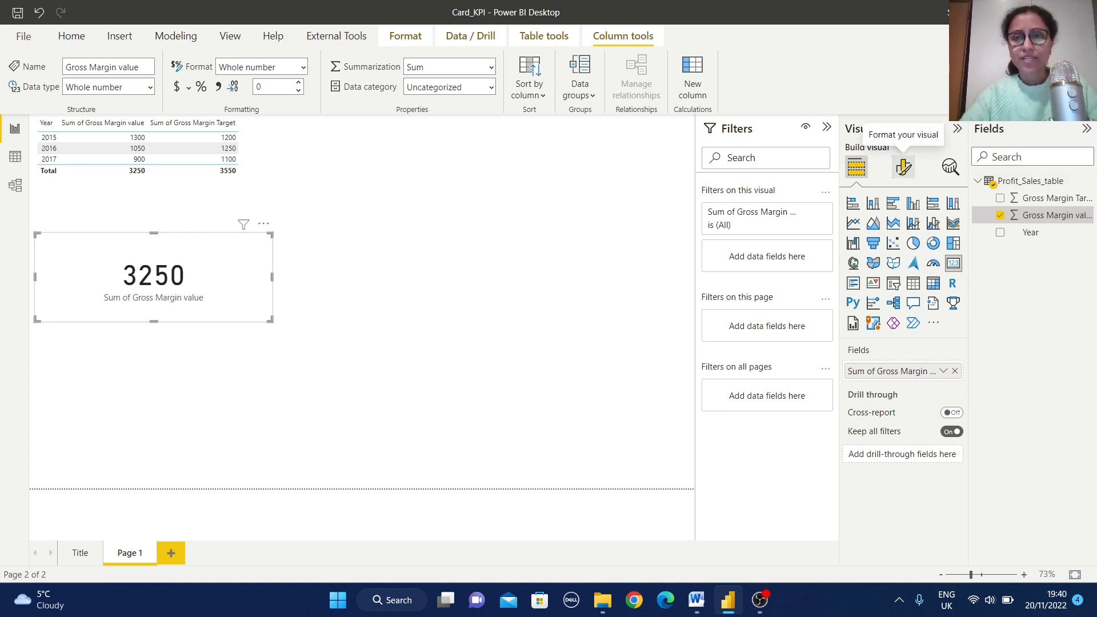
left_click(902, 167)
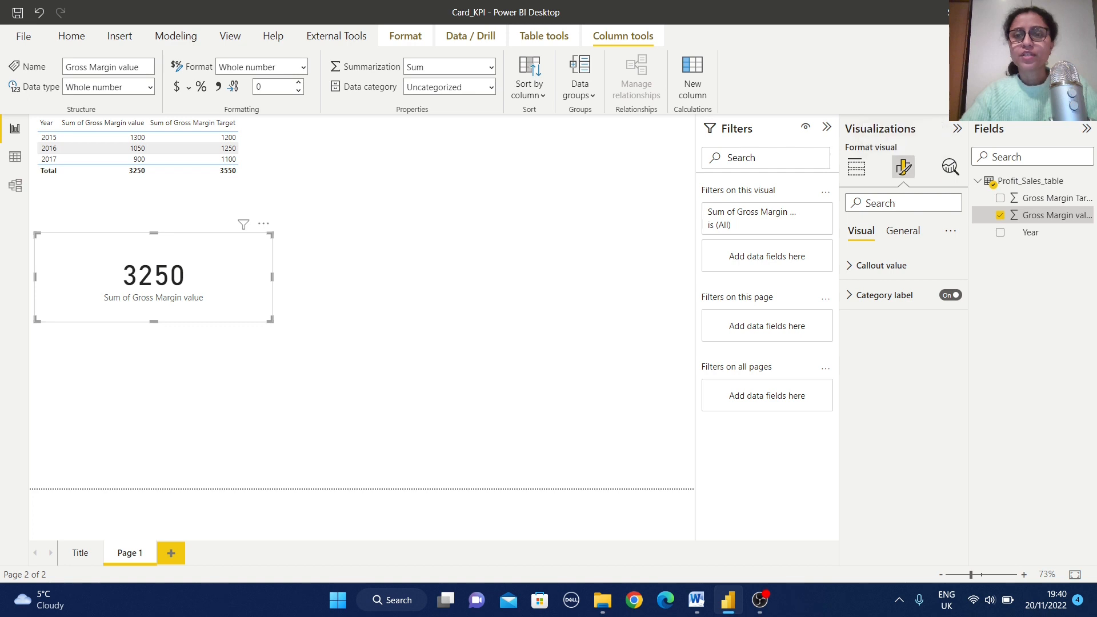
Set the card's callout value font size to 30 with display units on Auto.
left_click(879, 265)
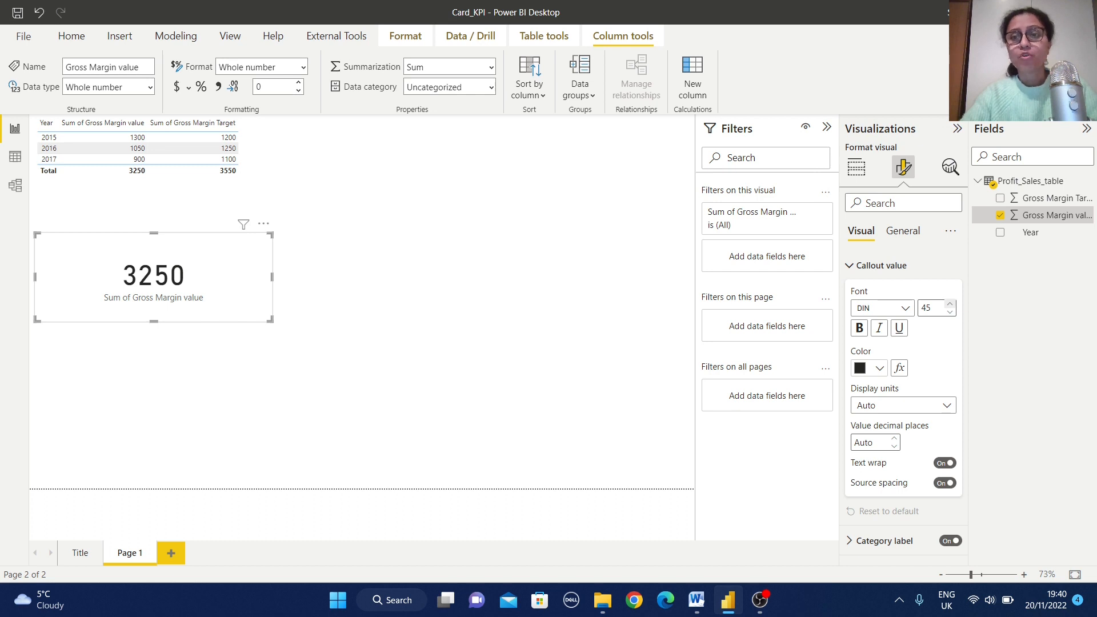
left_click(949, 304)
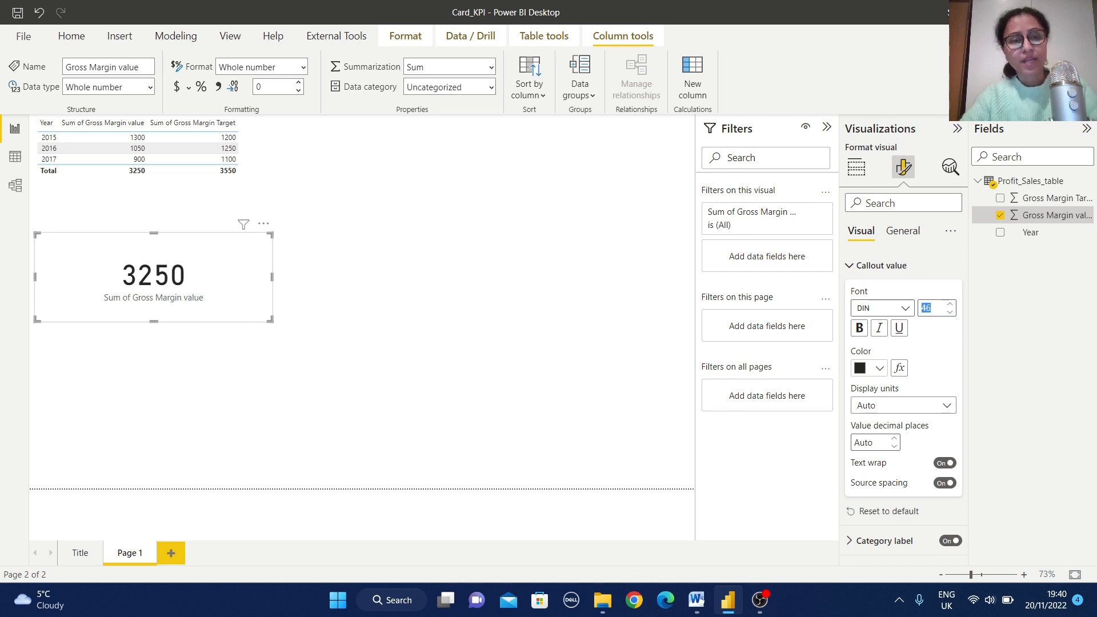
type("30")
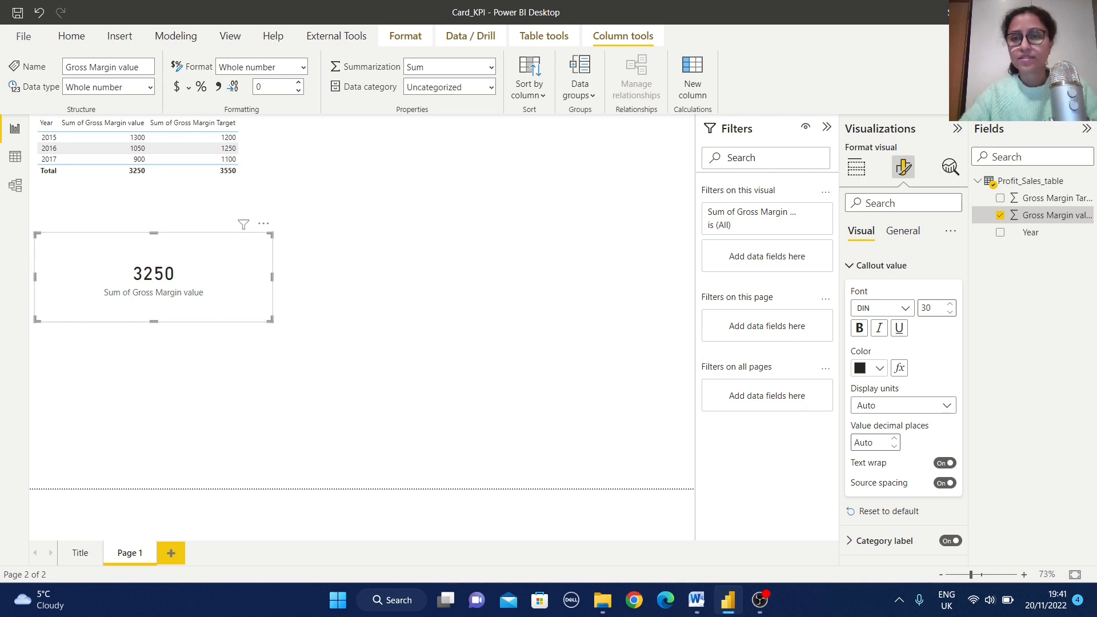
left_click(903, 404)
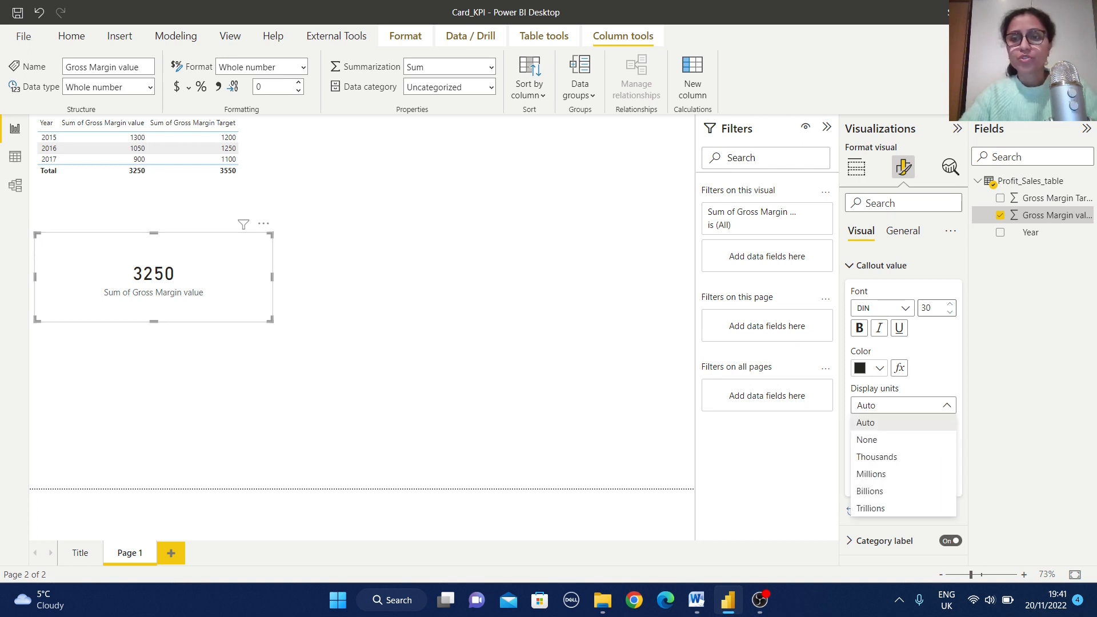
left_click(865, 423)
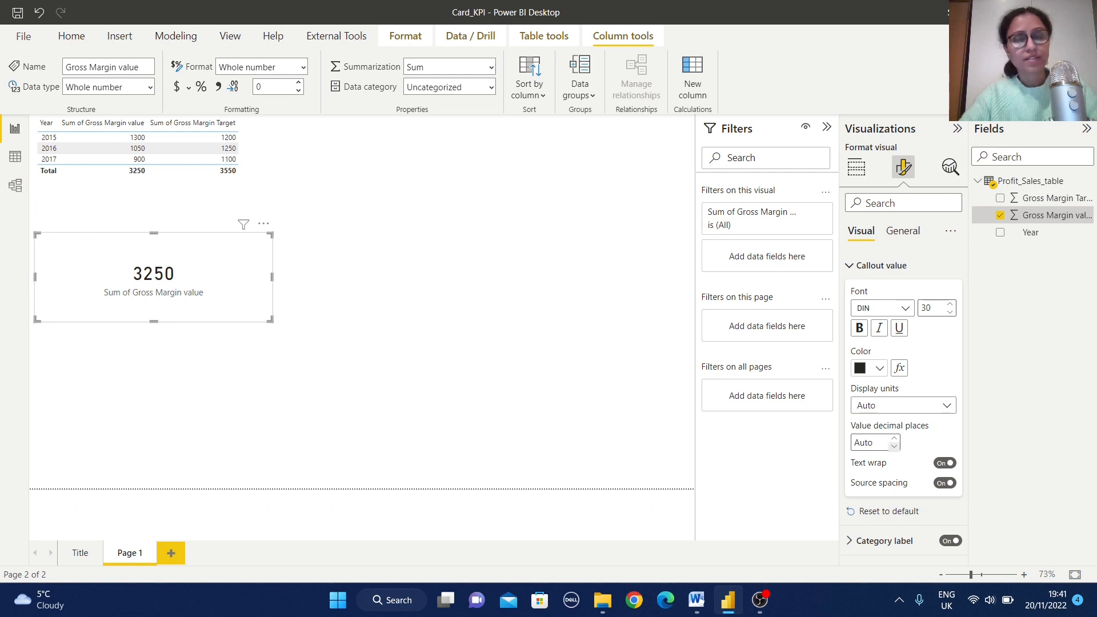
left_click(850, 265)
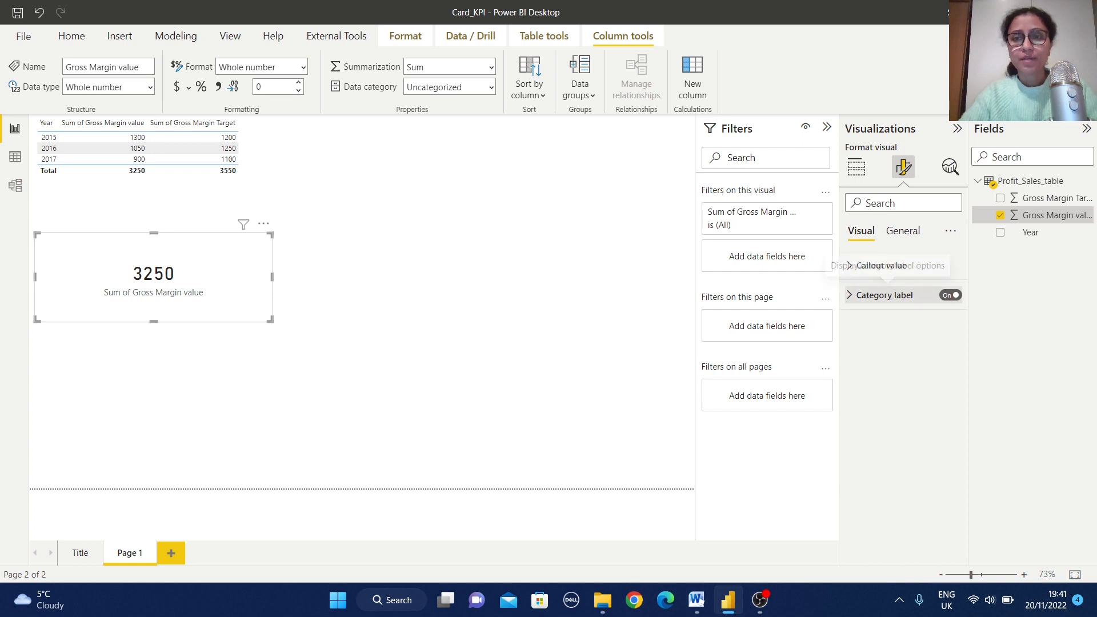
Enlarge the card's category label to font size 20 and deselect the card.
left_click(848, 295)
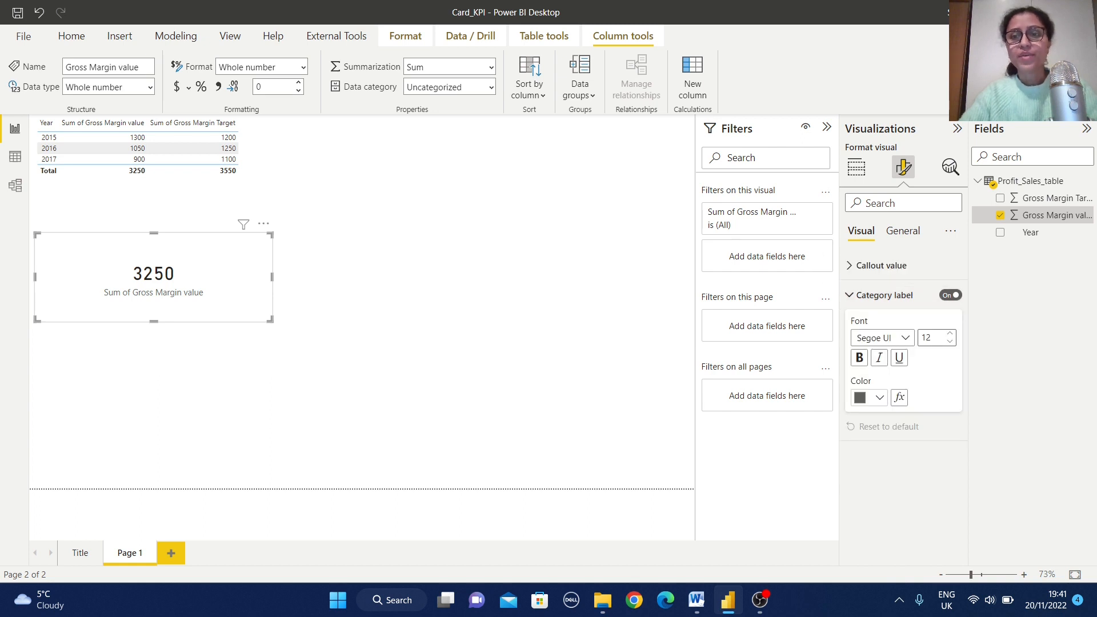
left_click(930, 337)
type("20")
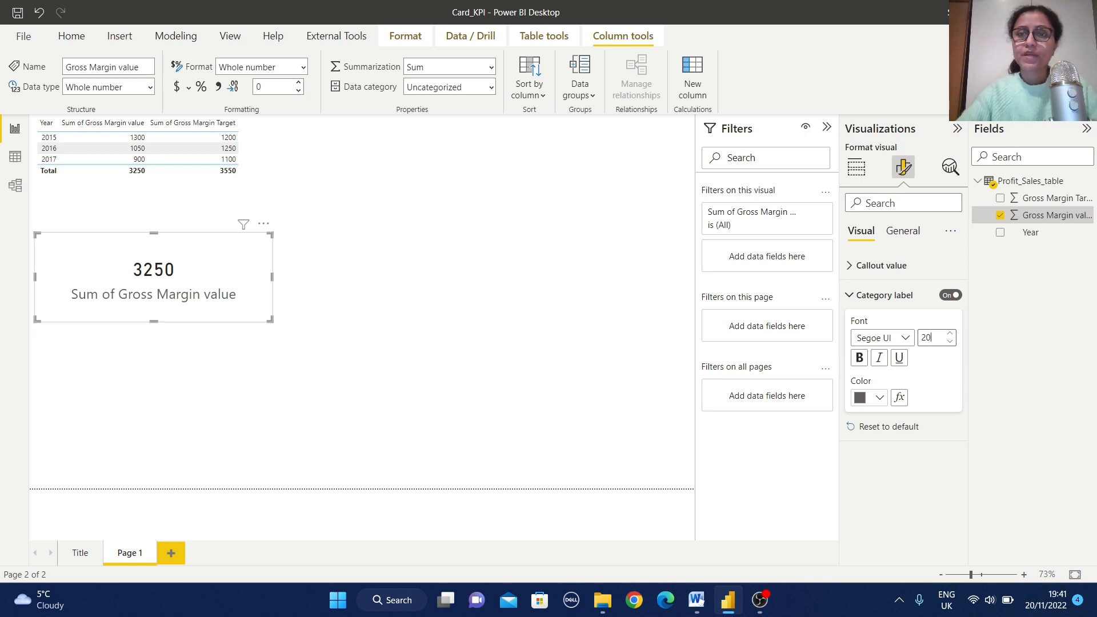
left_click(902, 230)
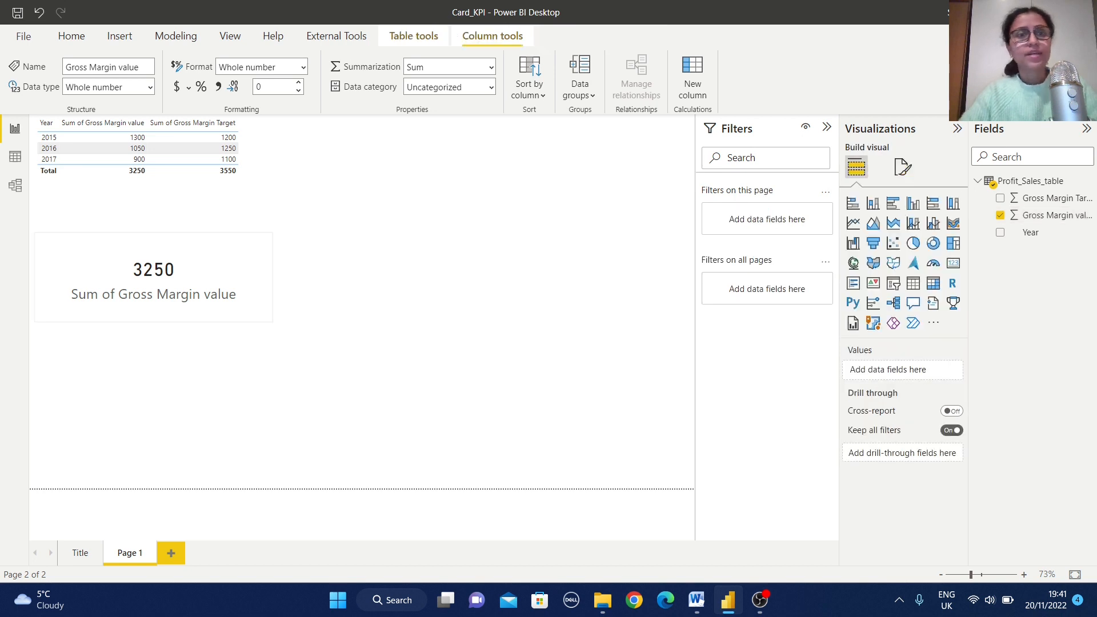
left_click(152, 276)
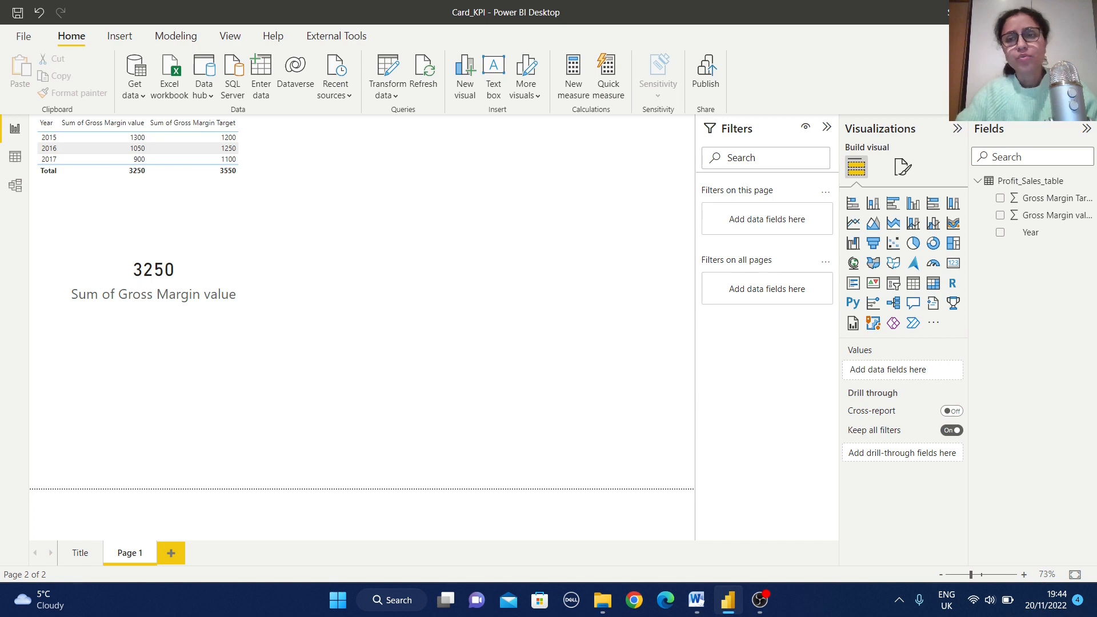
mouse_move(853, 243)
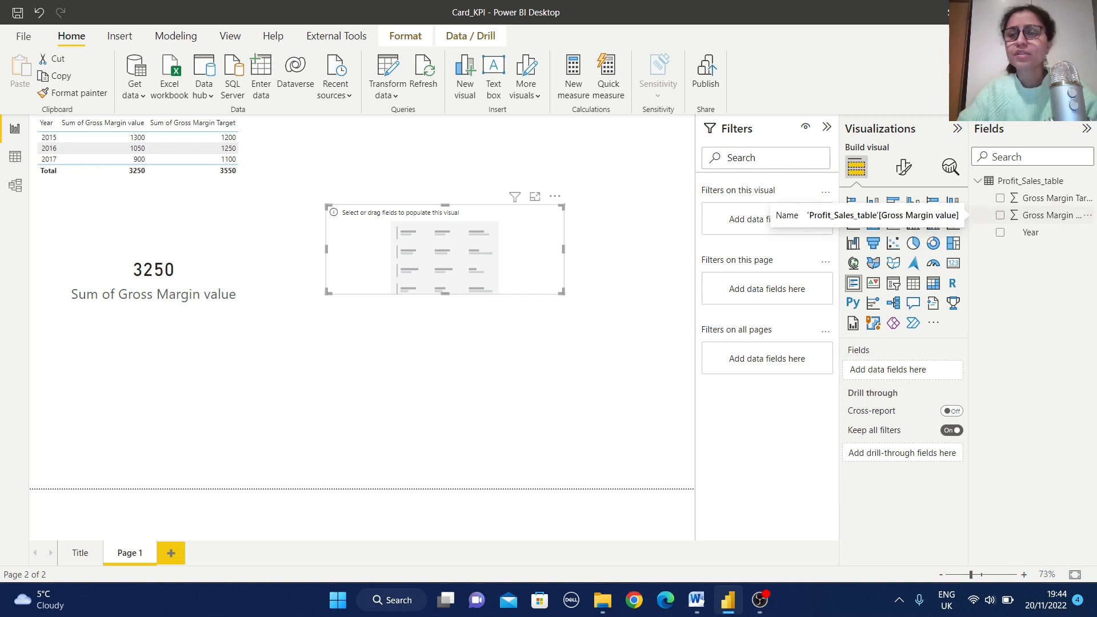
Fill the multi-row card with Gross Margin value, Gross Margin Target and Year for 2015–2017.
left_click(1052, 215)
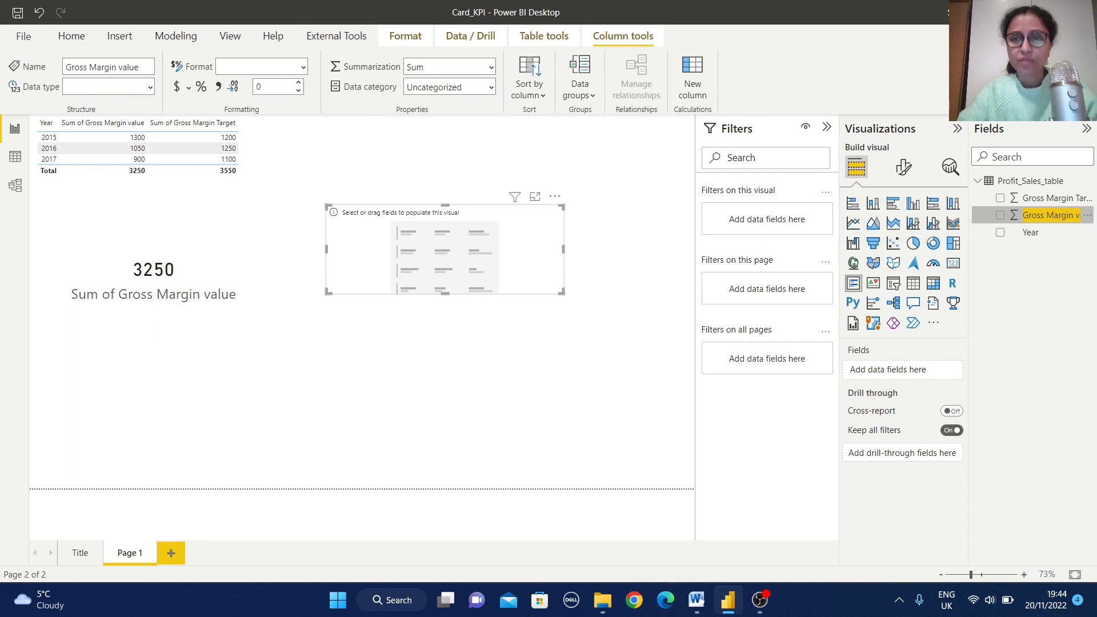
left_click(1000, 198)
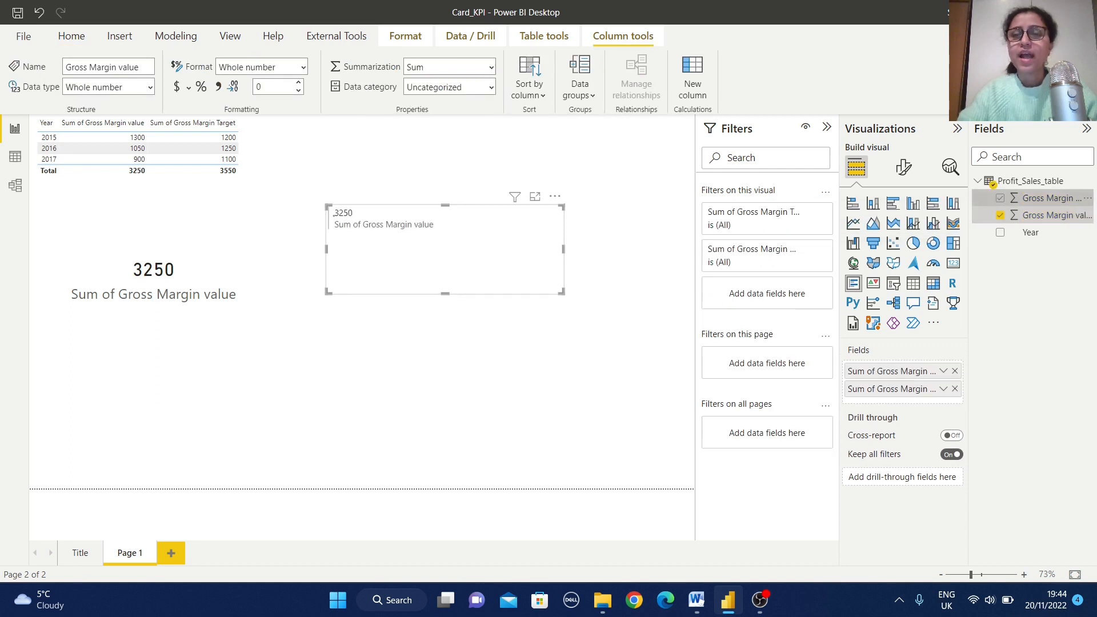
left_click(1001, 215)
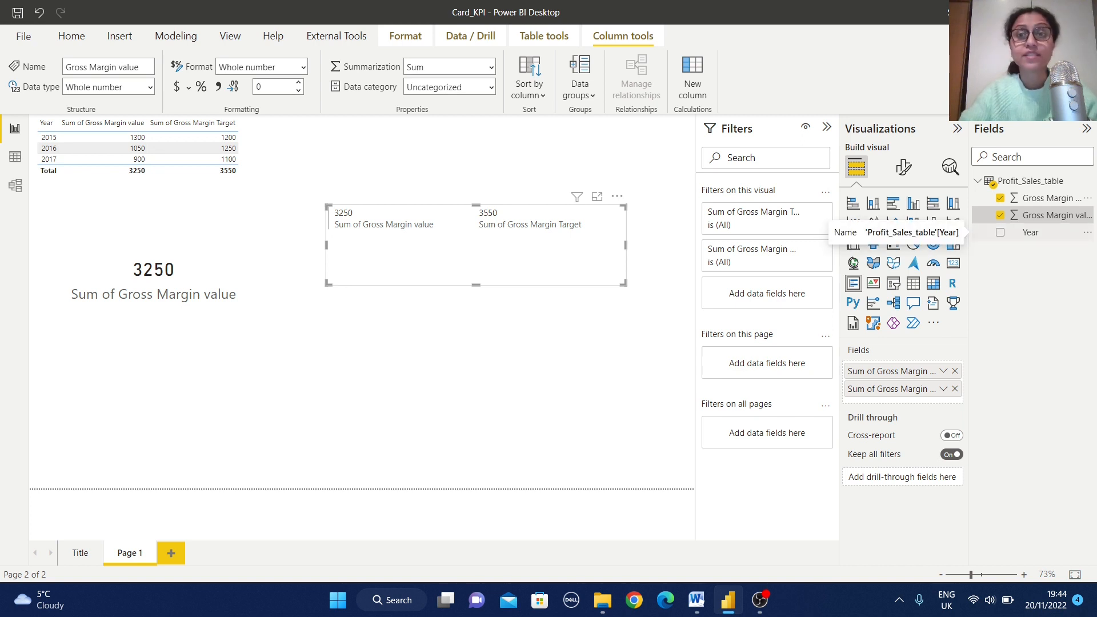
left_click(1001, 232)
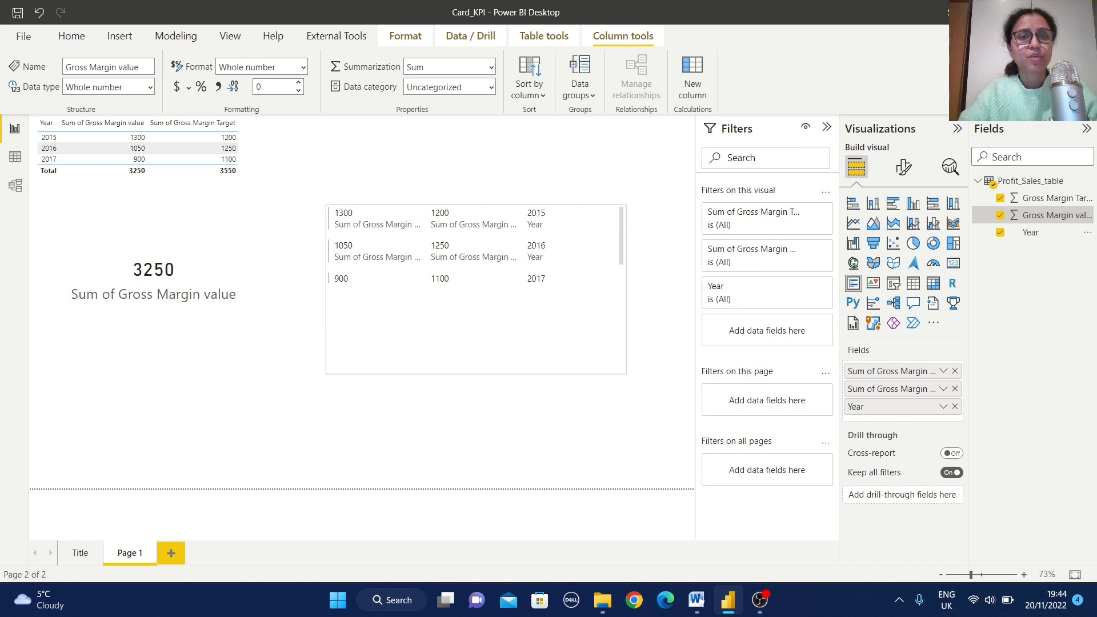
left_click(475, 287)
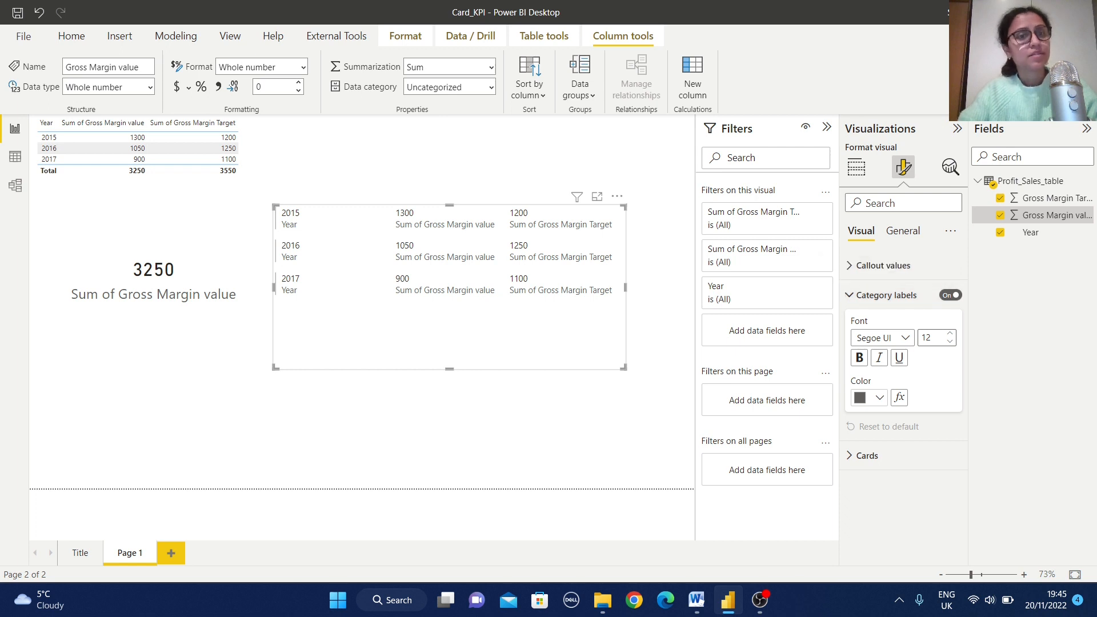
In Cards > Style, give each row outline borders and a light blue background.
left_click(883, 265)
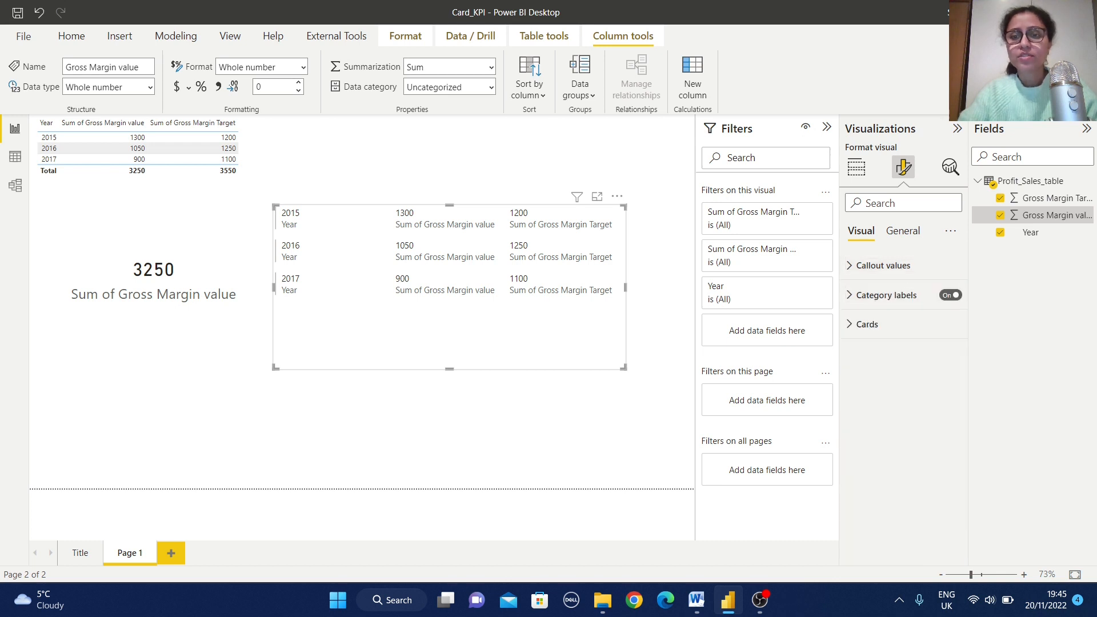
left_click(867, 324)
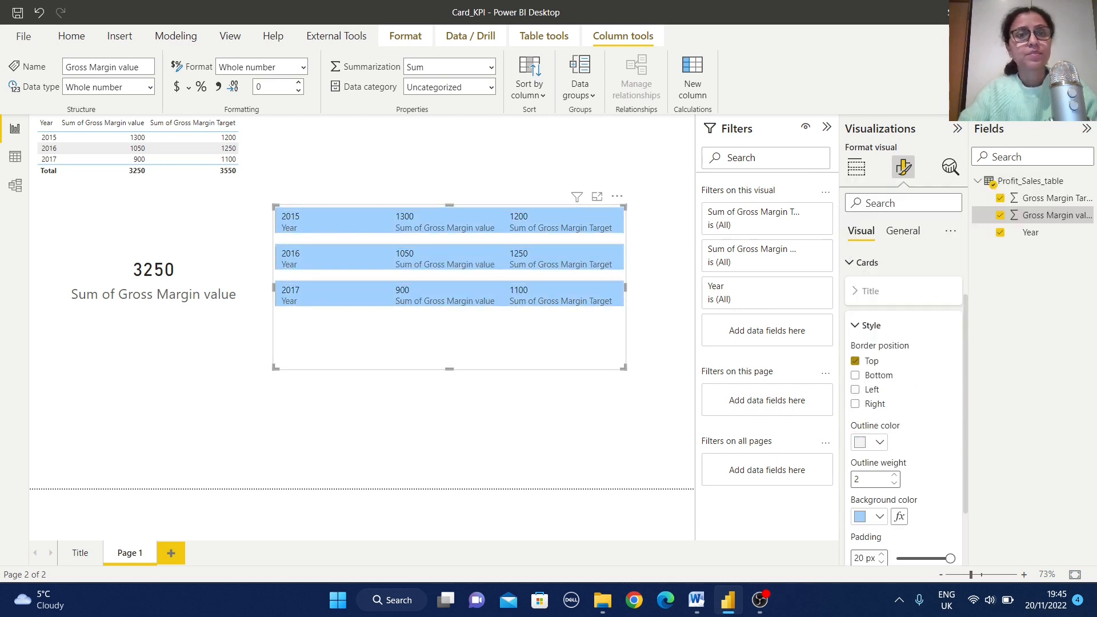
left_click(854, 390)
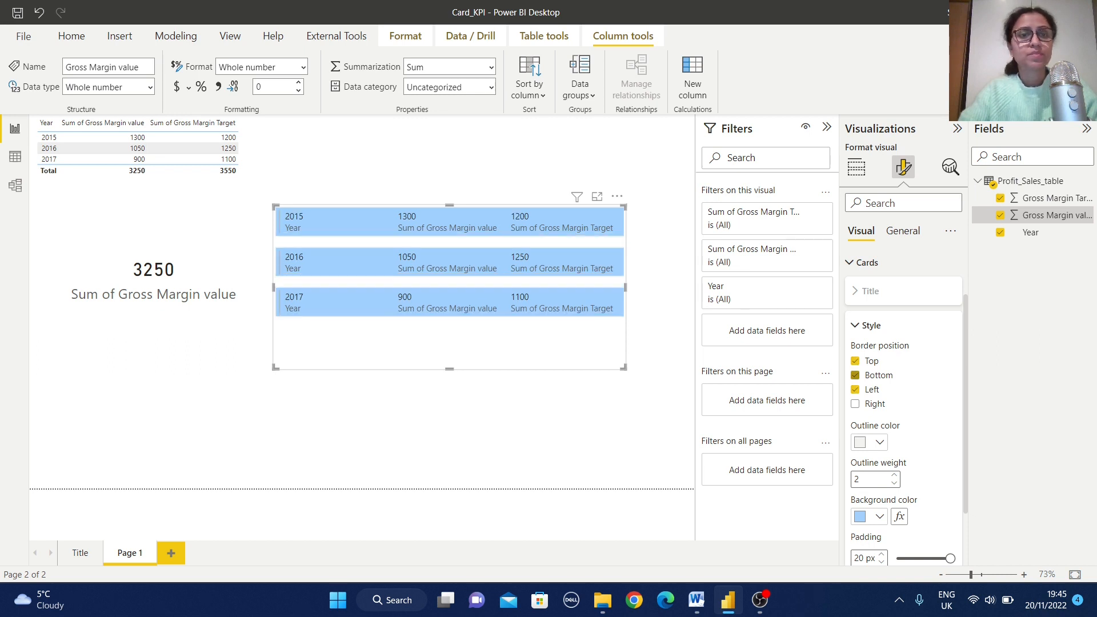
left_click(855, 403)
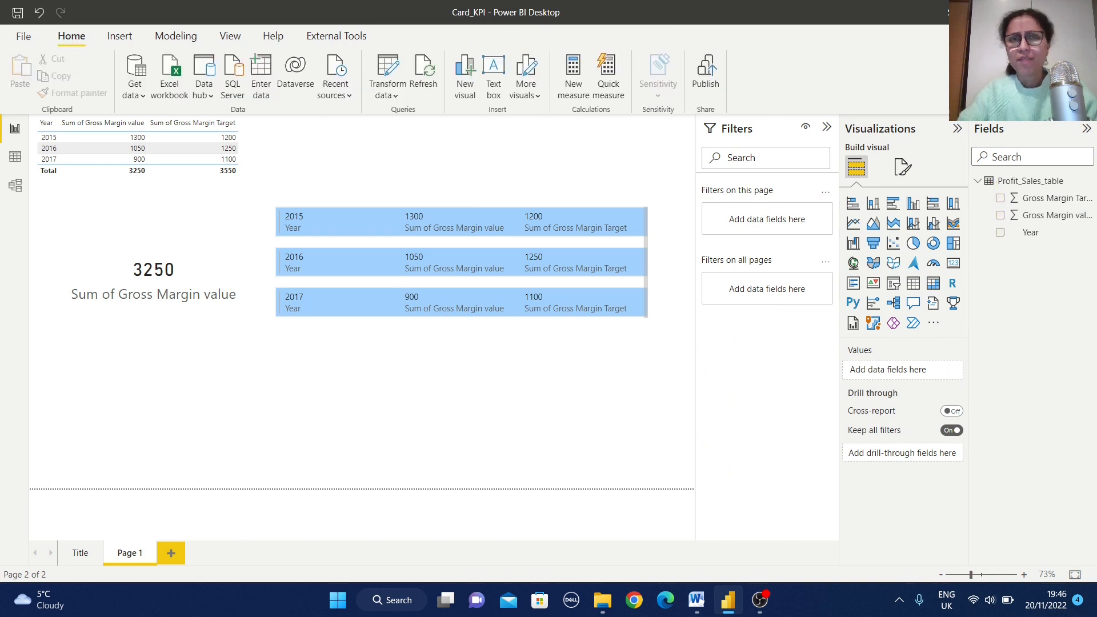
left_click(152, 270)
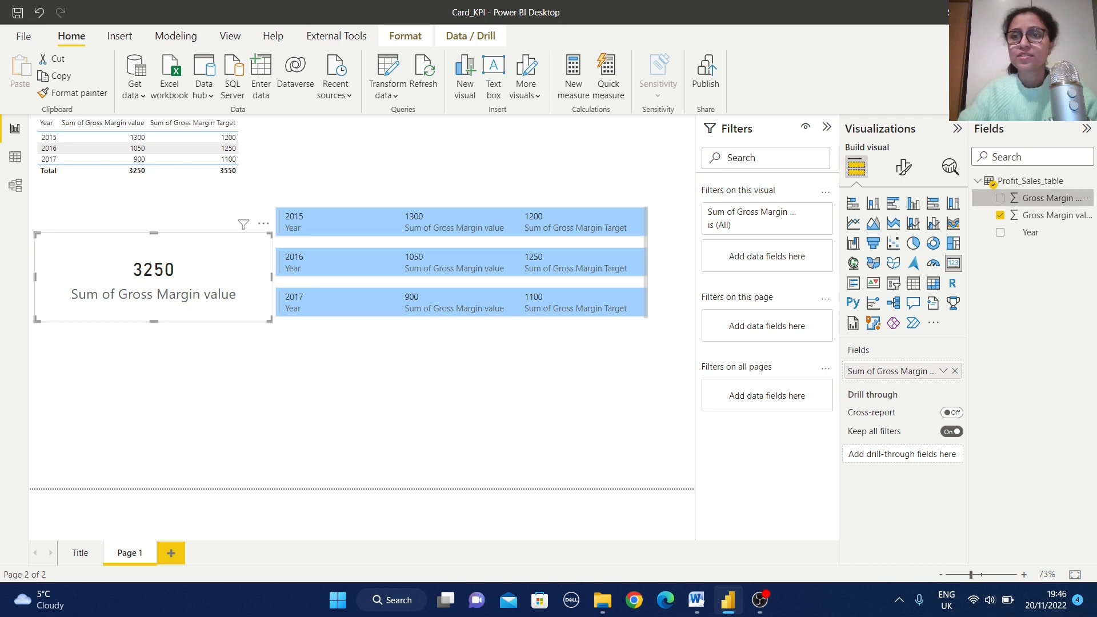
left_click(1001, 232)
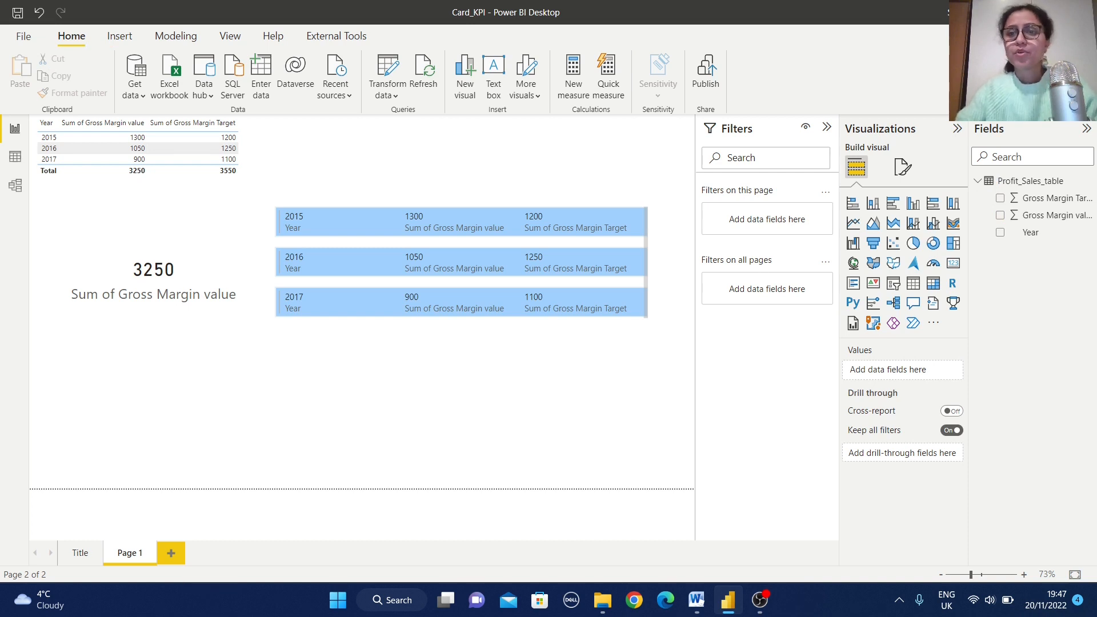
mouse_move(872, 262)
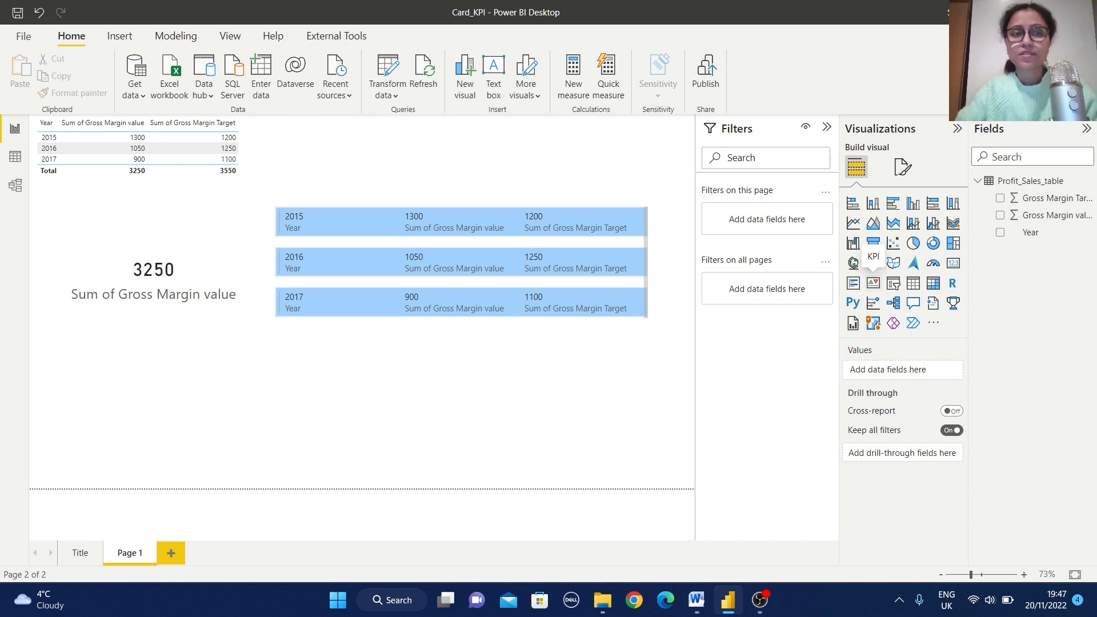
Insert a KPI with Gross Margin value, Year trend axis and Target, showing 900 vs 1100.
left_click(873, 256)
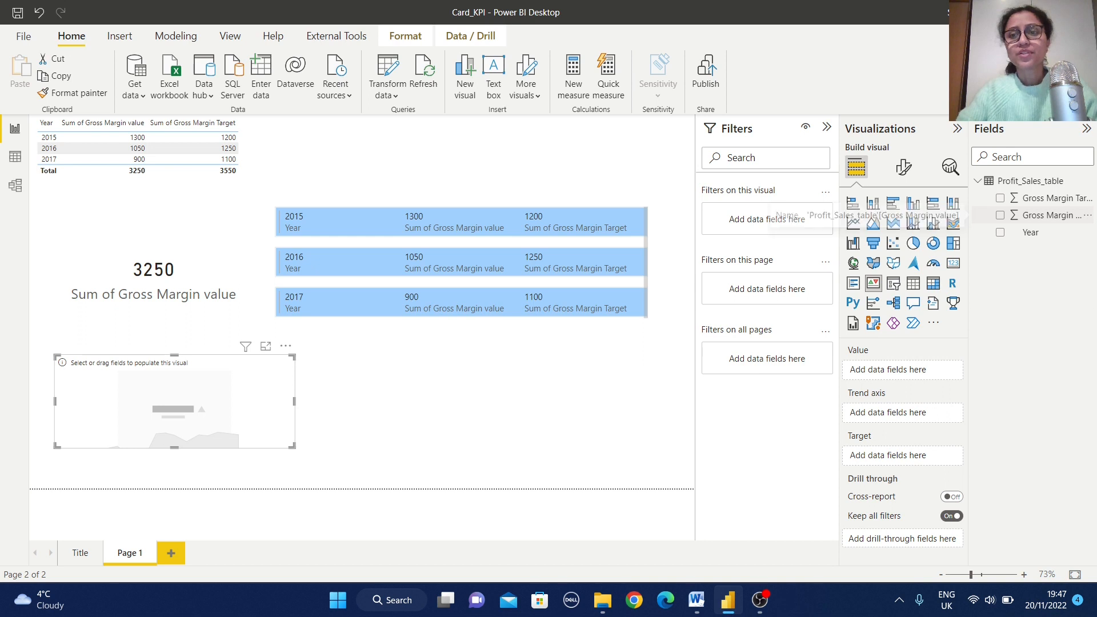
left_click(1000, 215)
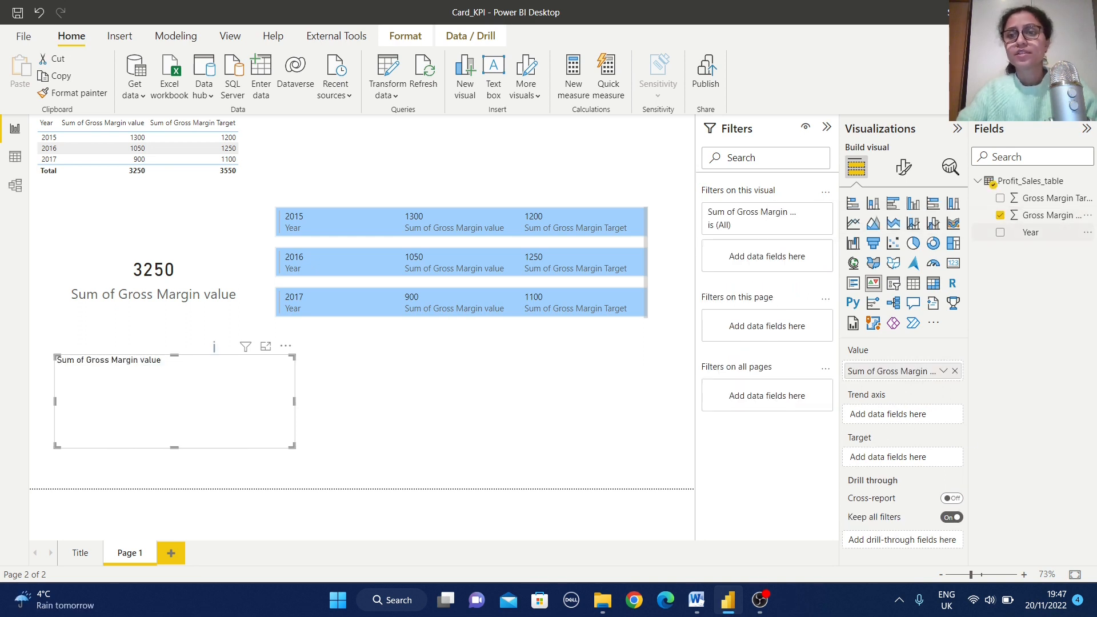
left_click(1001, 232)
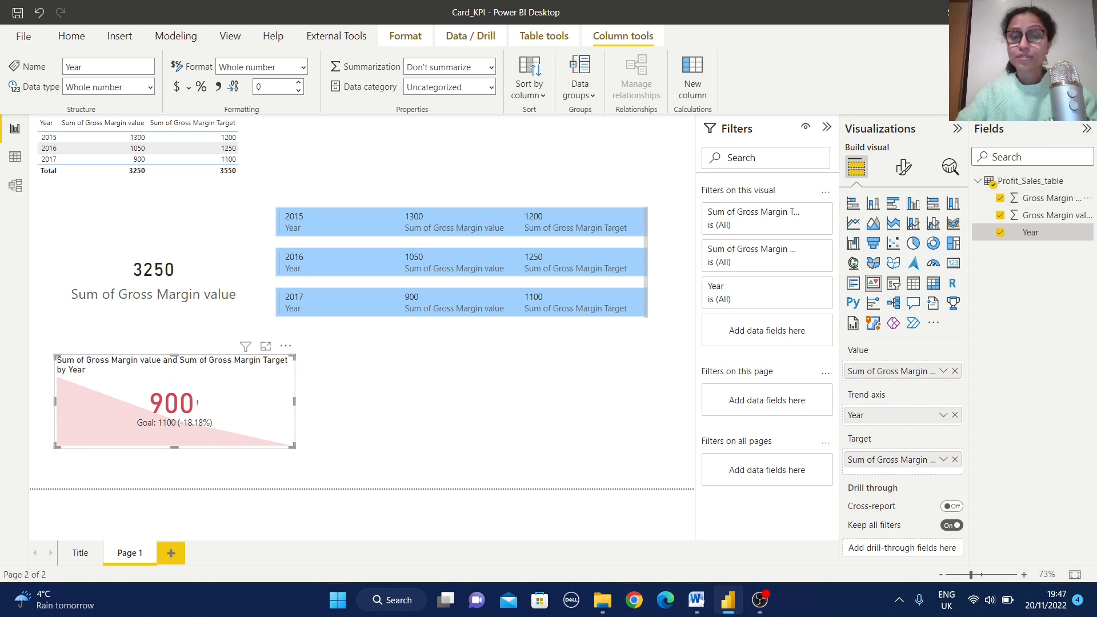
mouse_move(895, 459)
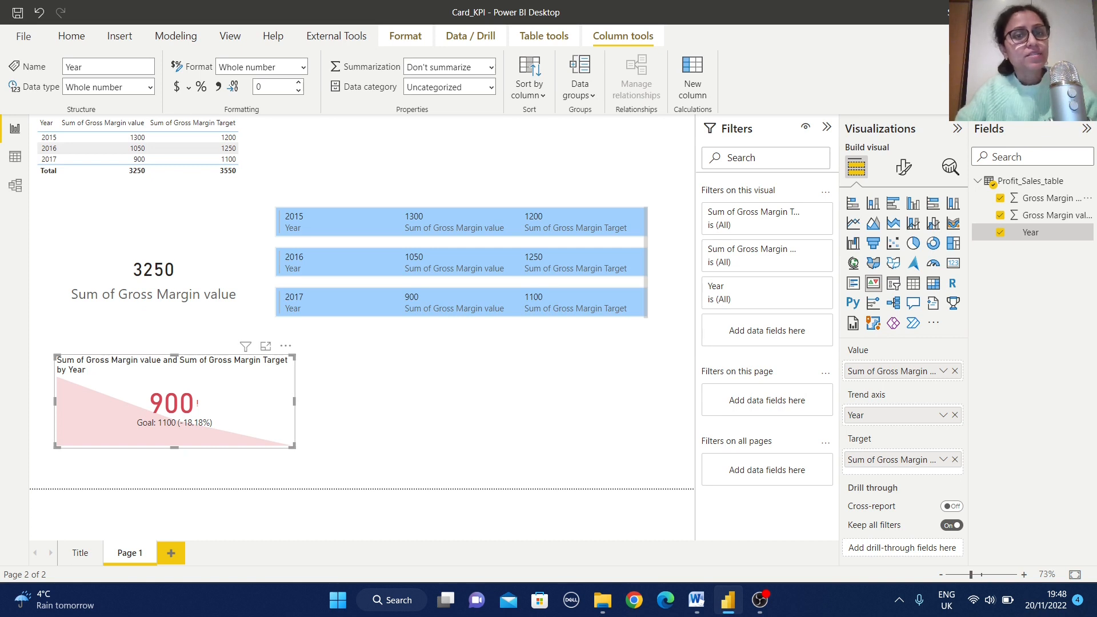
left_click(49, 158)
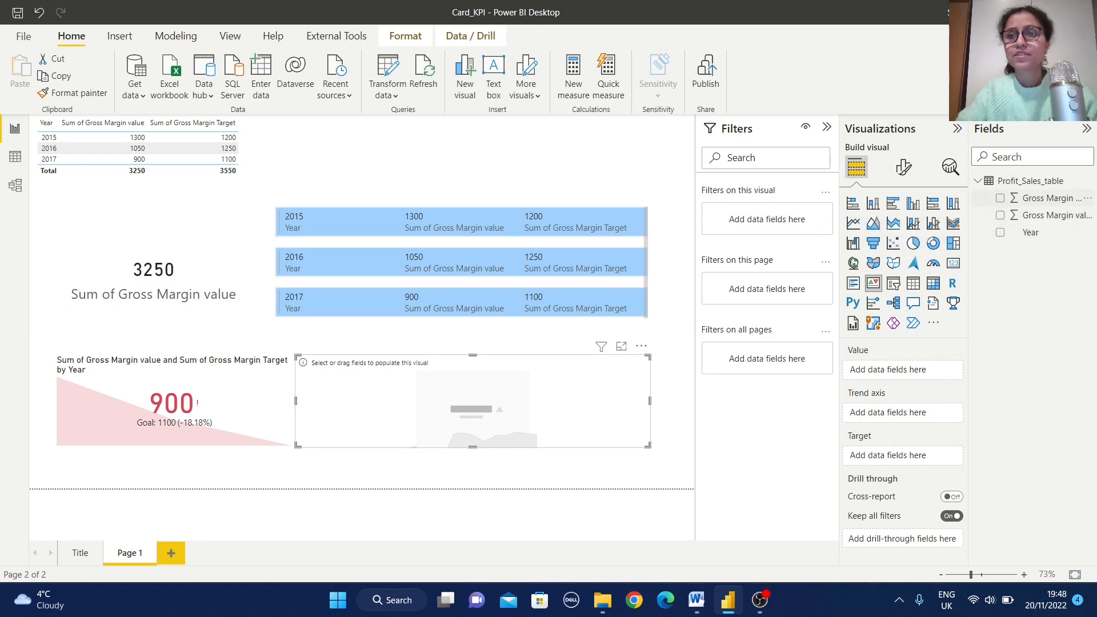
Fill a second KPI with the same fields and filter Year to 2015 (1300 vs 1200).
left_click(1000, 215)
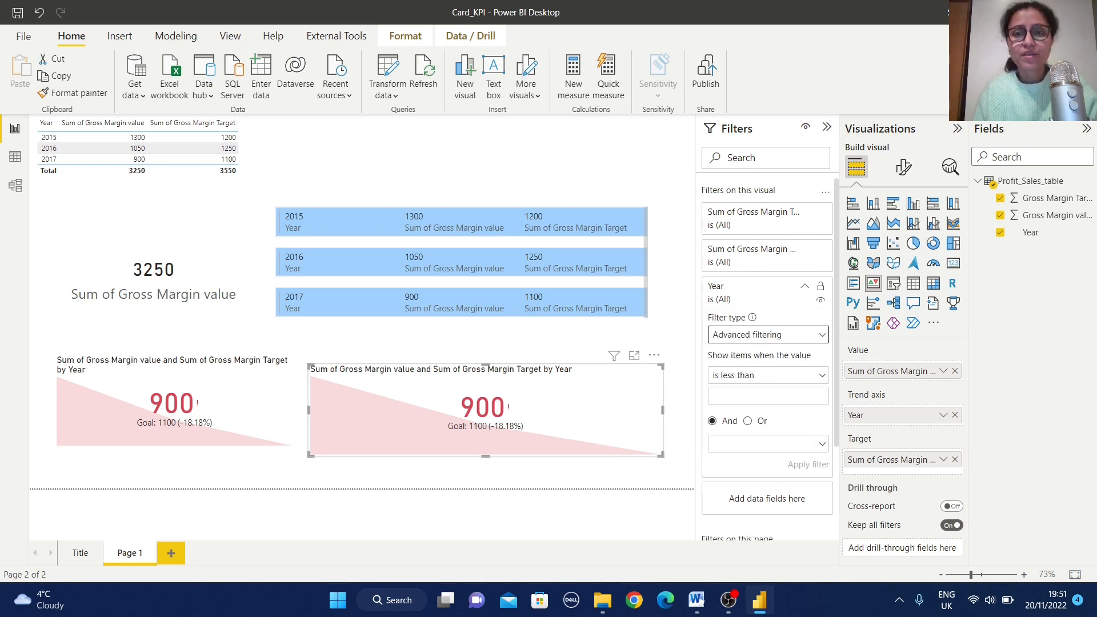
left_click(767, 335)
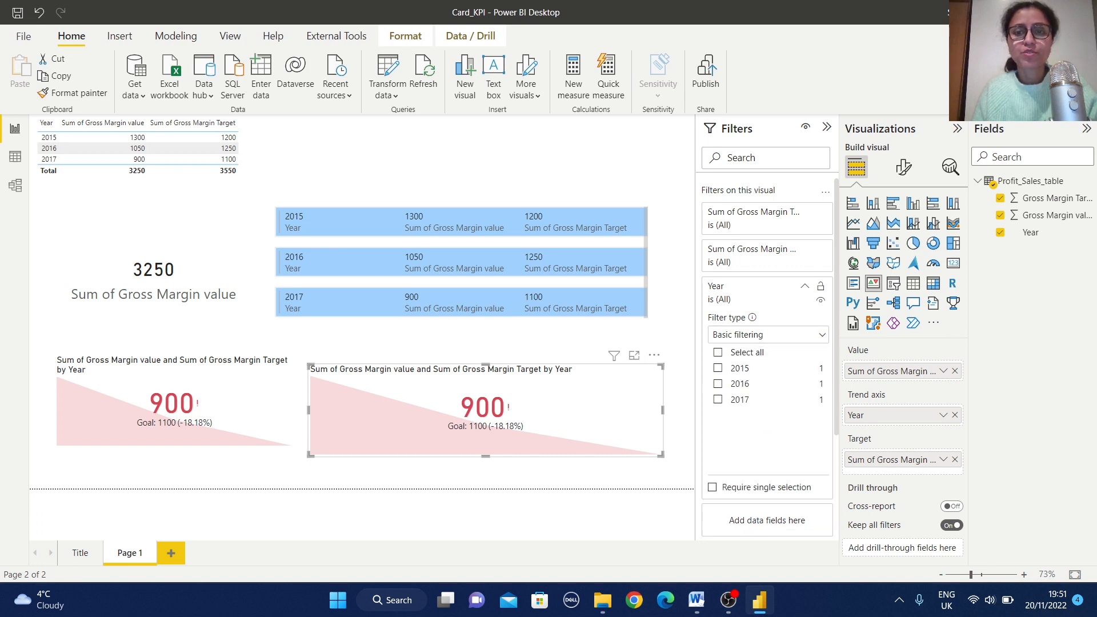
left_click(718, 367)
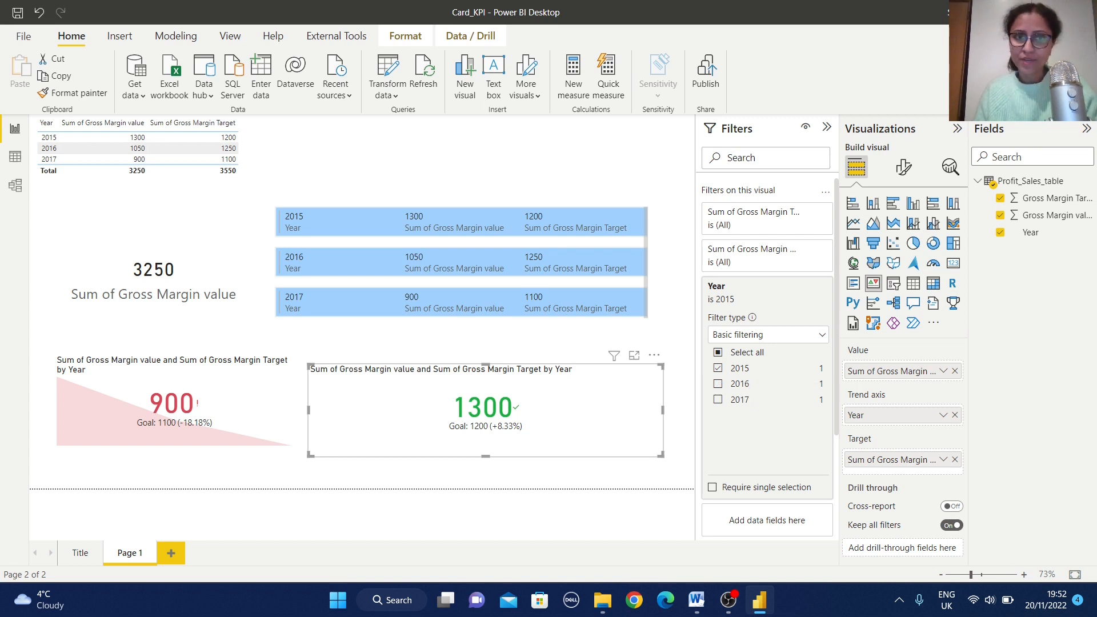
Show the 2015 KPI's trend axis settings: High is good with green, yellow and red colours.
left_click(902, 166)
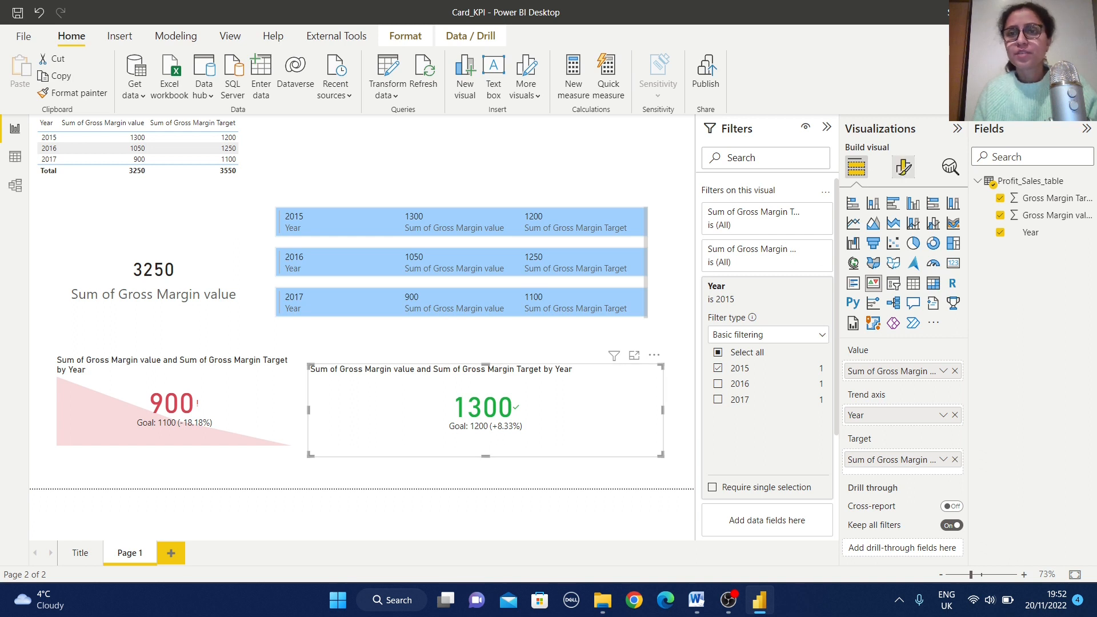
left_click(903, 167)
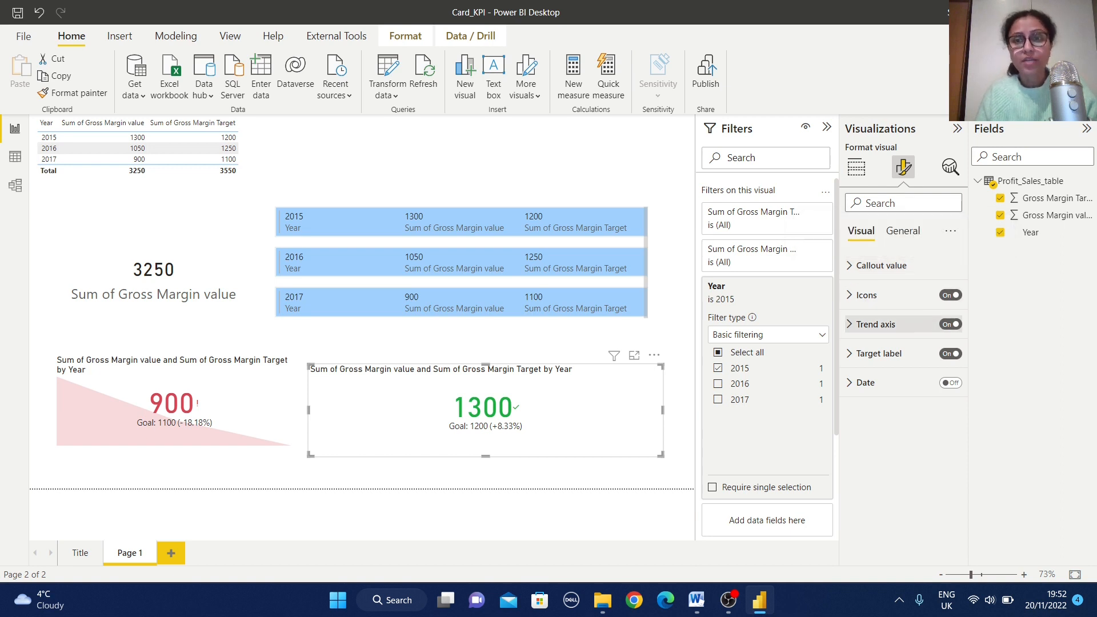
left_click(877, 323)
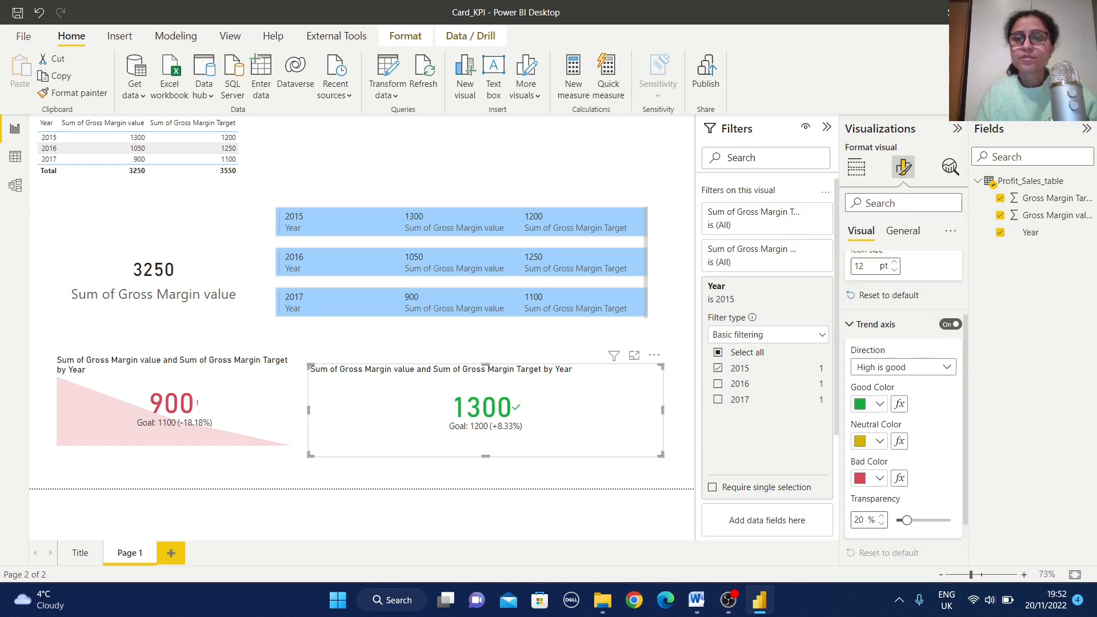